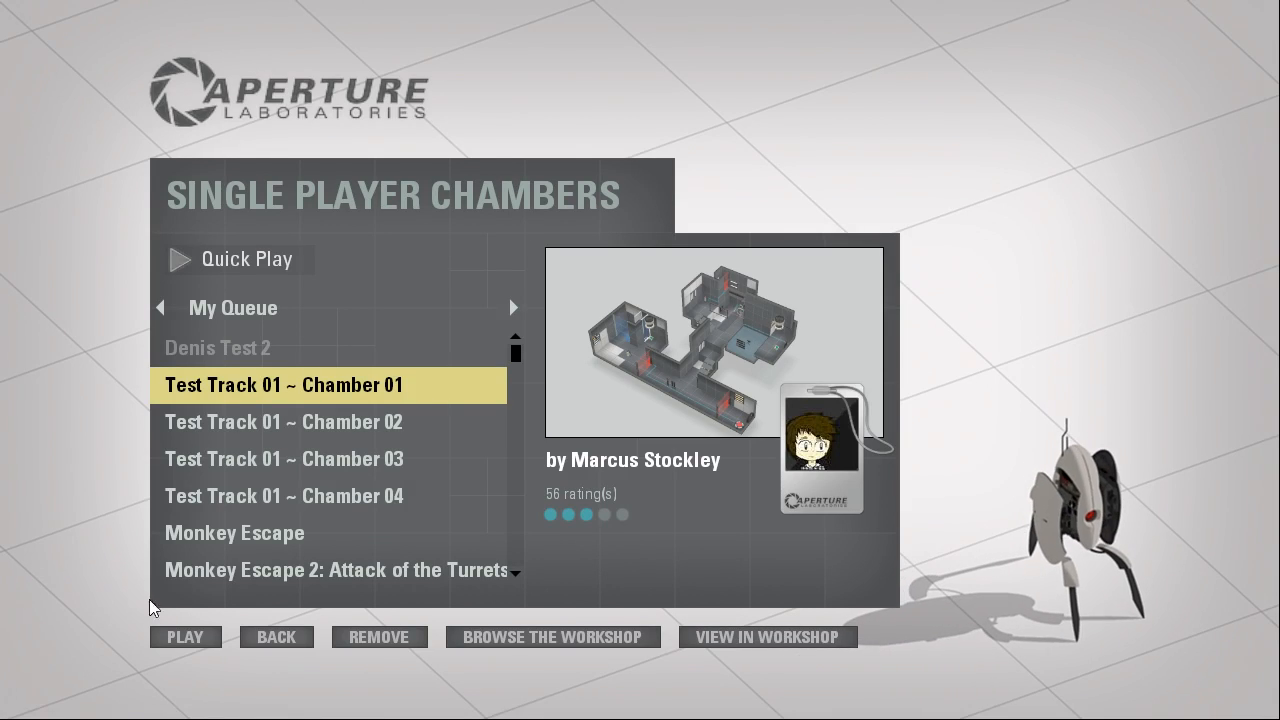
Start Test Track 01 – Chamber 01 from My Queue with PLAY.
{"action": "left_click", "coordinate": [184, 636]}
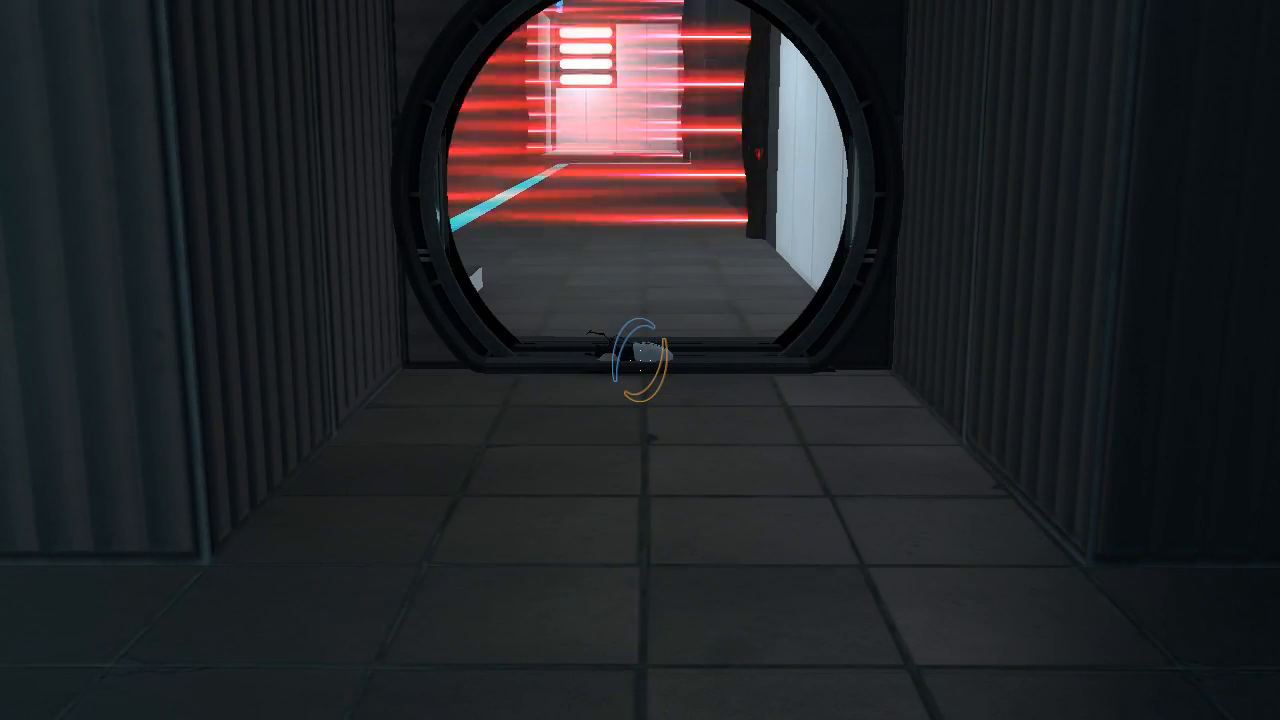
{"action": "mouse_move", "coordinate": [640, 360]}
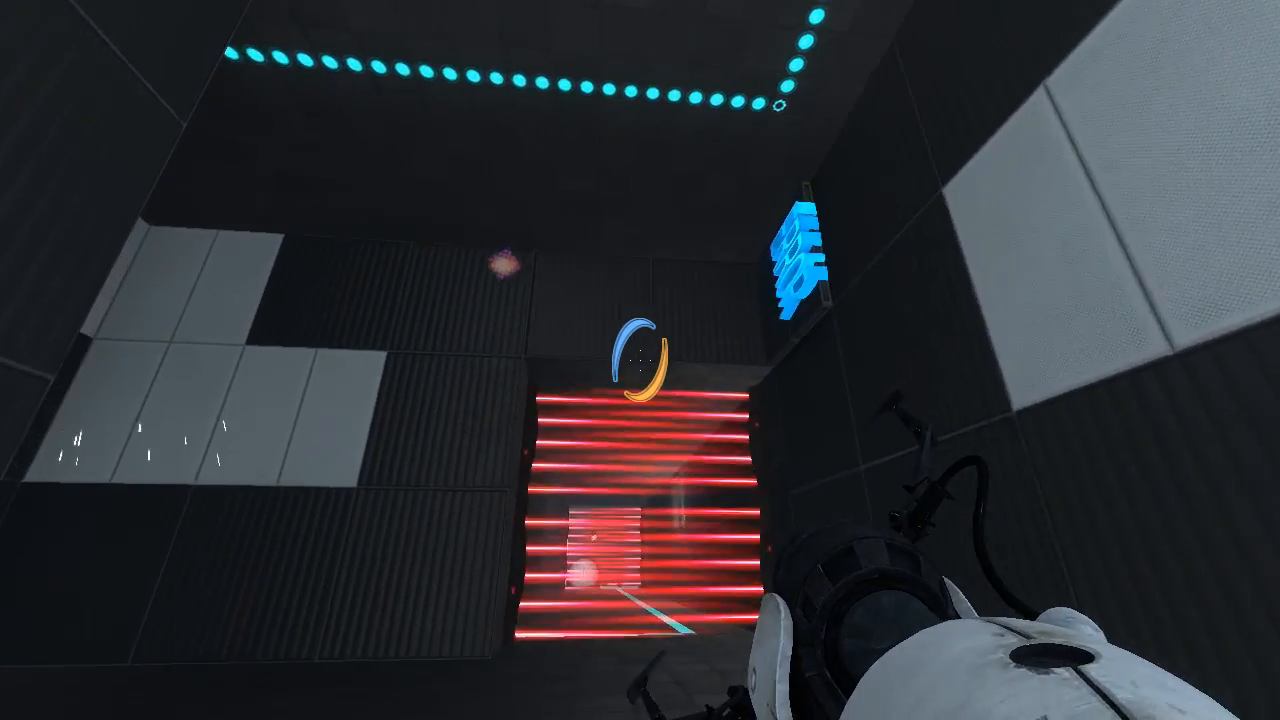
{"action": "mouse_move", "coordinate": [640, 360]}
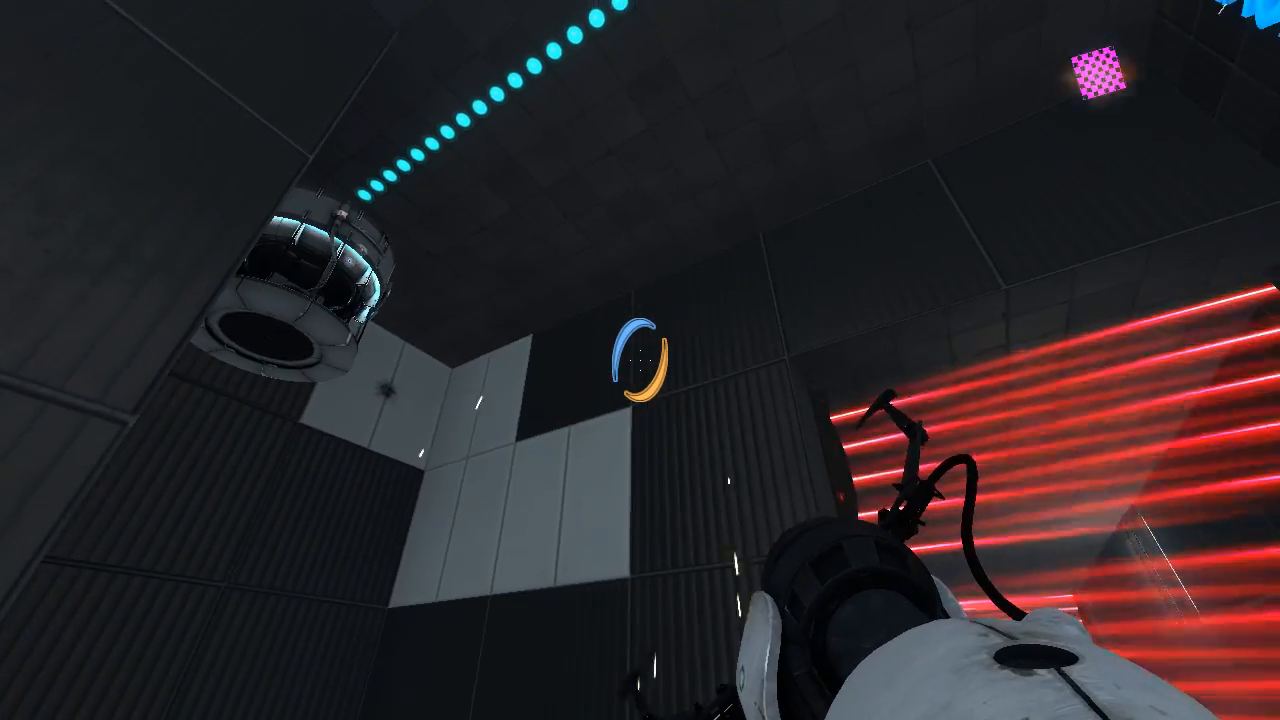
{"action": "mouse_move", "coordinate": [640, 360]}
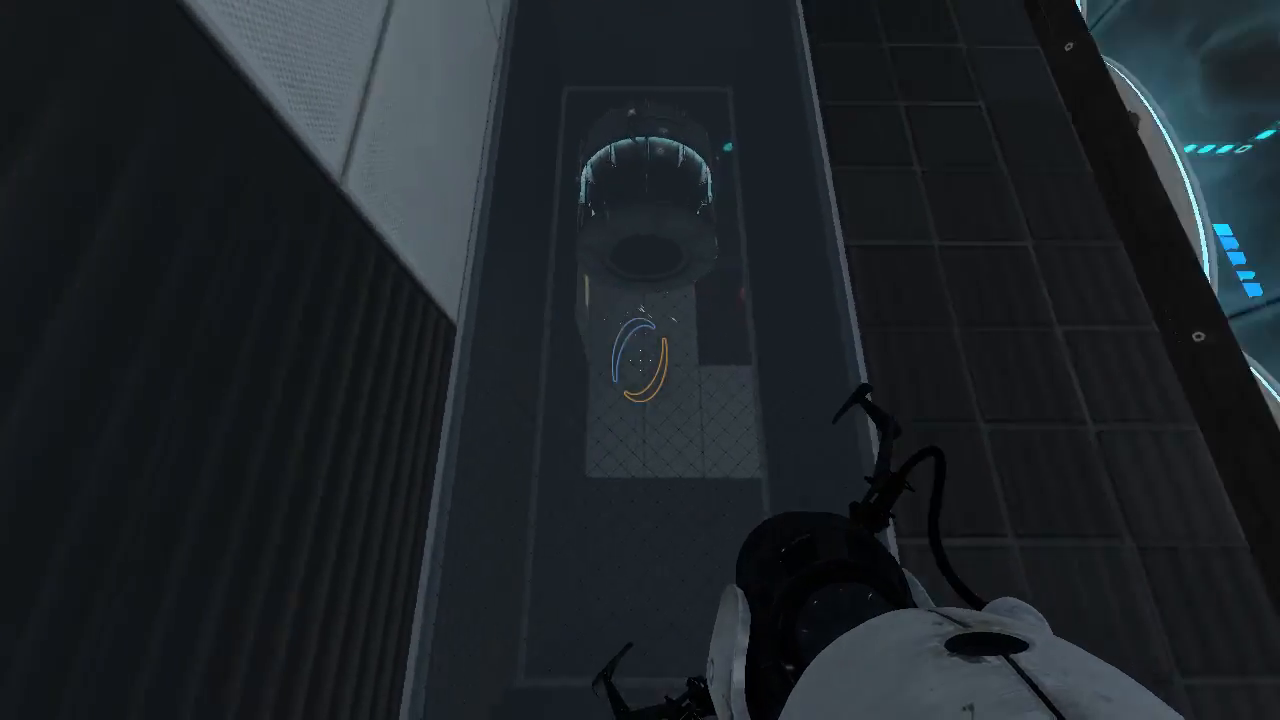
{"action": "mouse_move", "coordinate": [640, 360]}
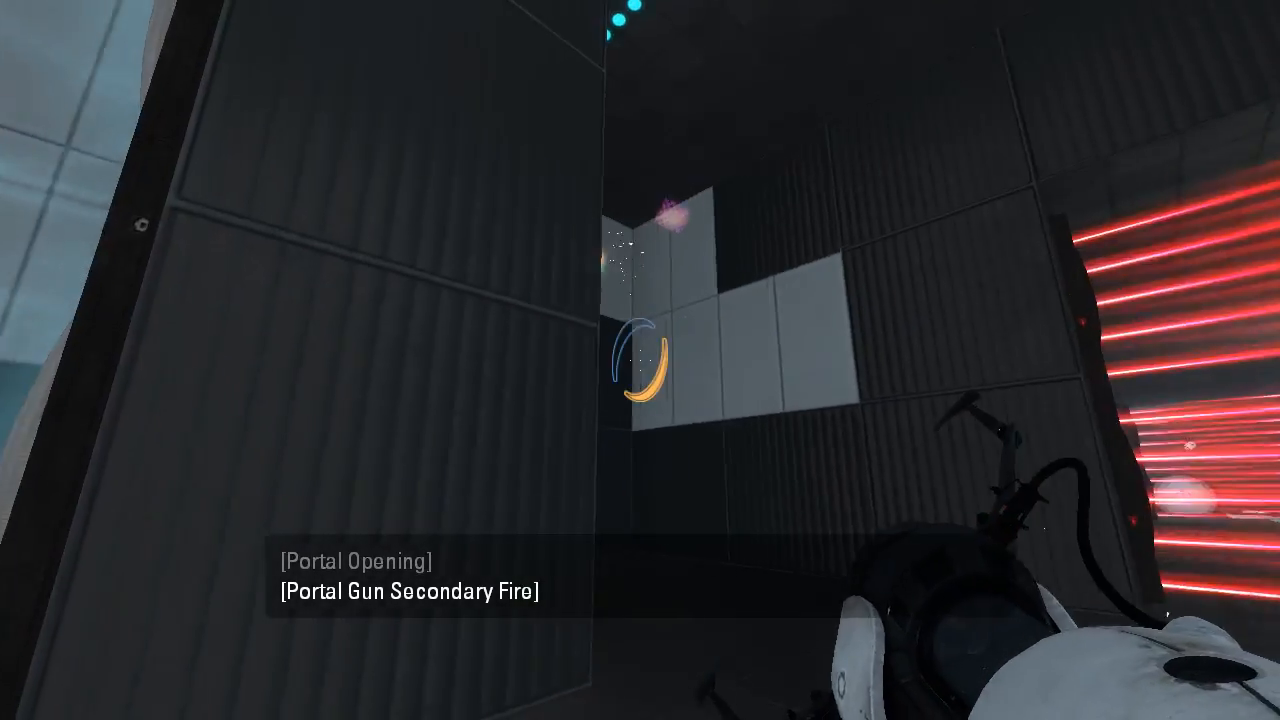
Place a blue portal on the white panels ahead to bypass the laser field.
{"action": "left_click", "coordinate": [640, 360]}
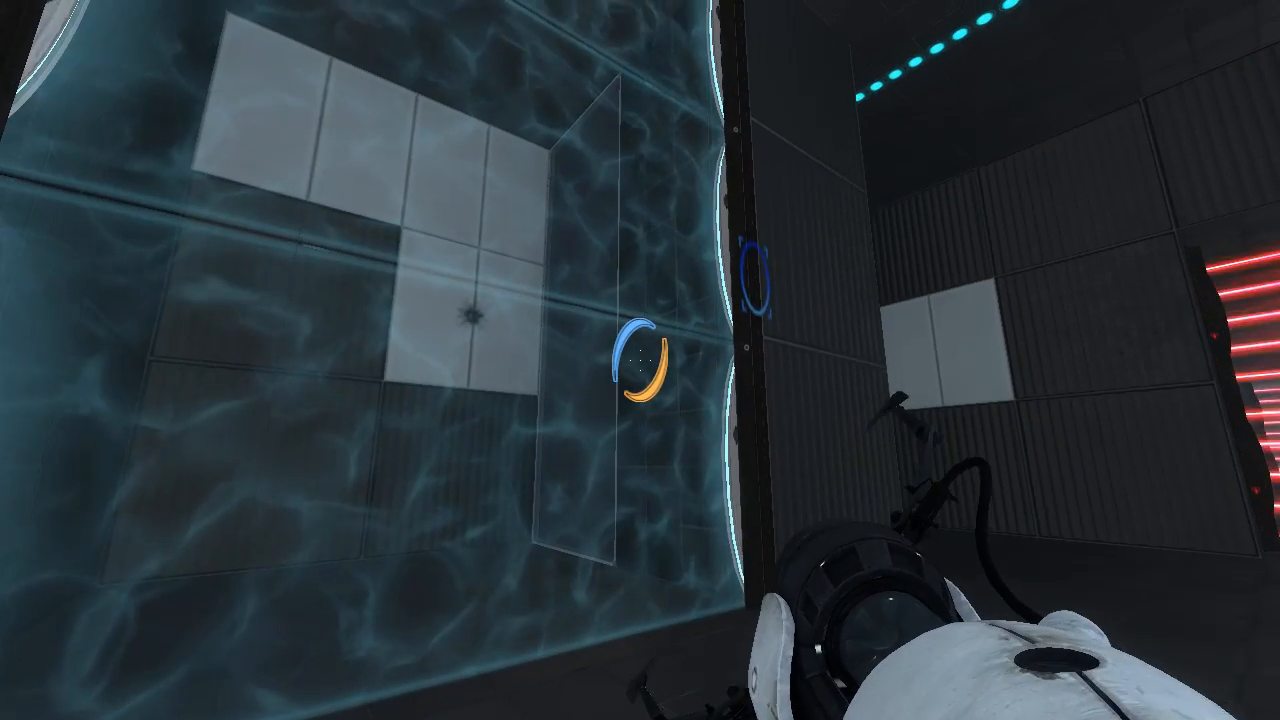
{"action": "mouse_move", "coordinate": [640, 360]}
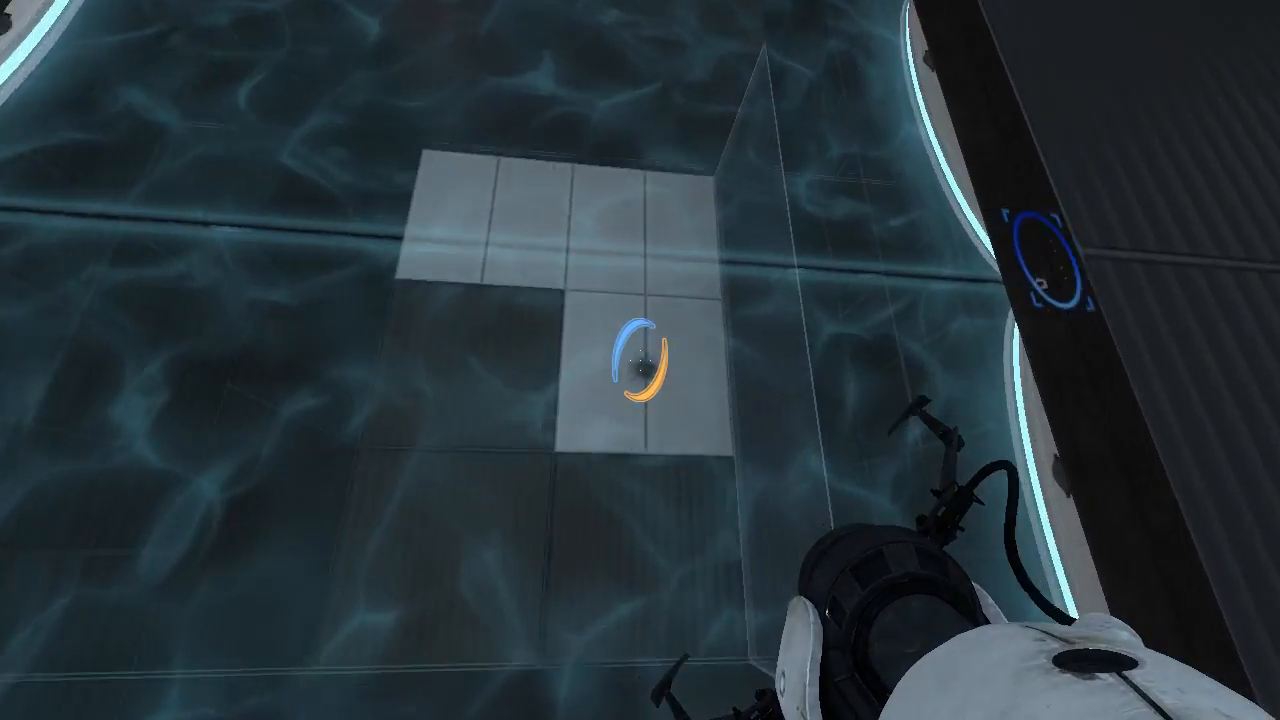
{"action": "mouse_move", "coordinate": [640, 360]}
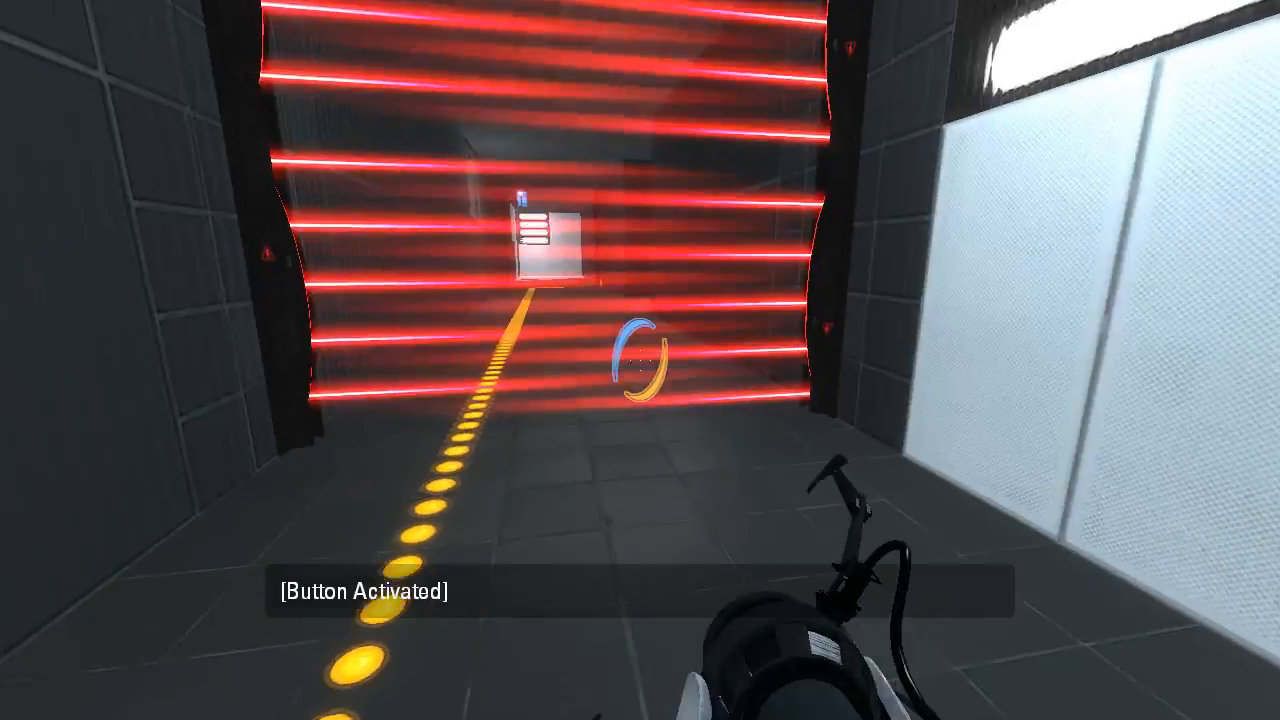
{"action": "mouse_move", "coordinate": [640, 360]}
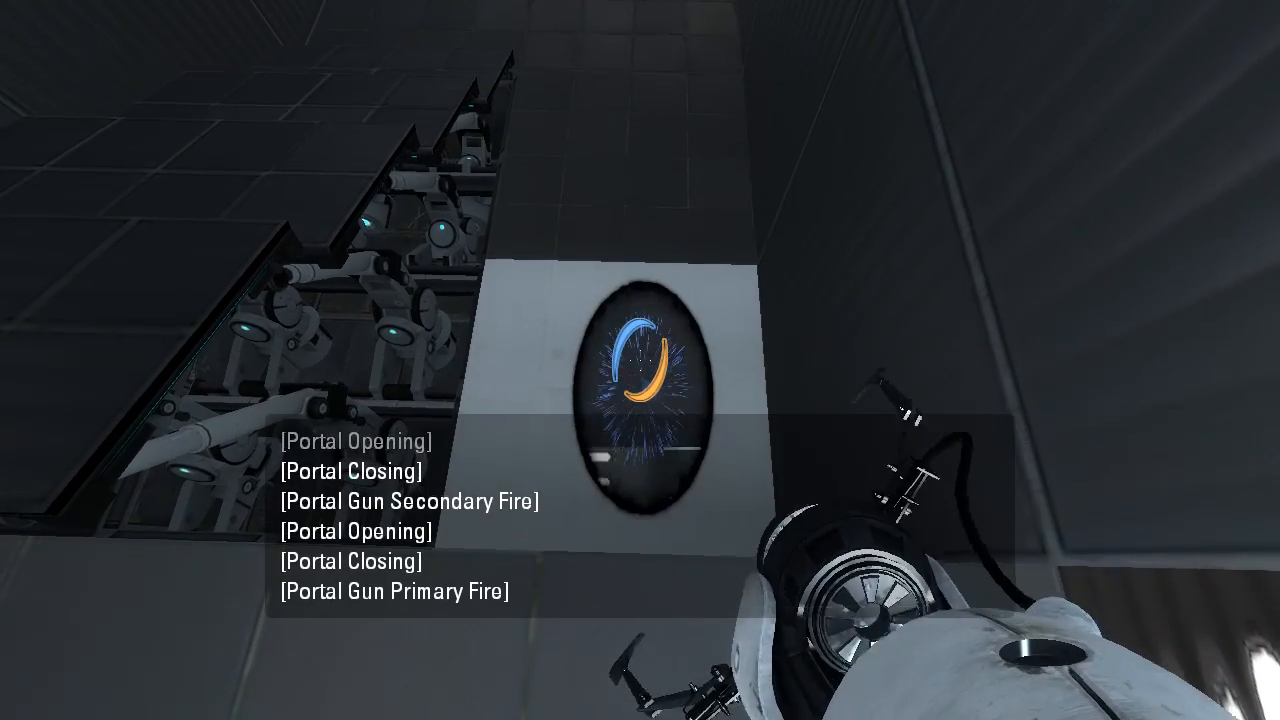
{"action": "mouse_move", "coordinate": [640, 360]}
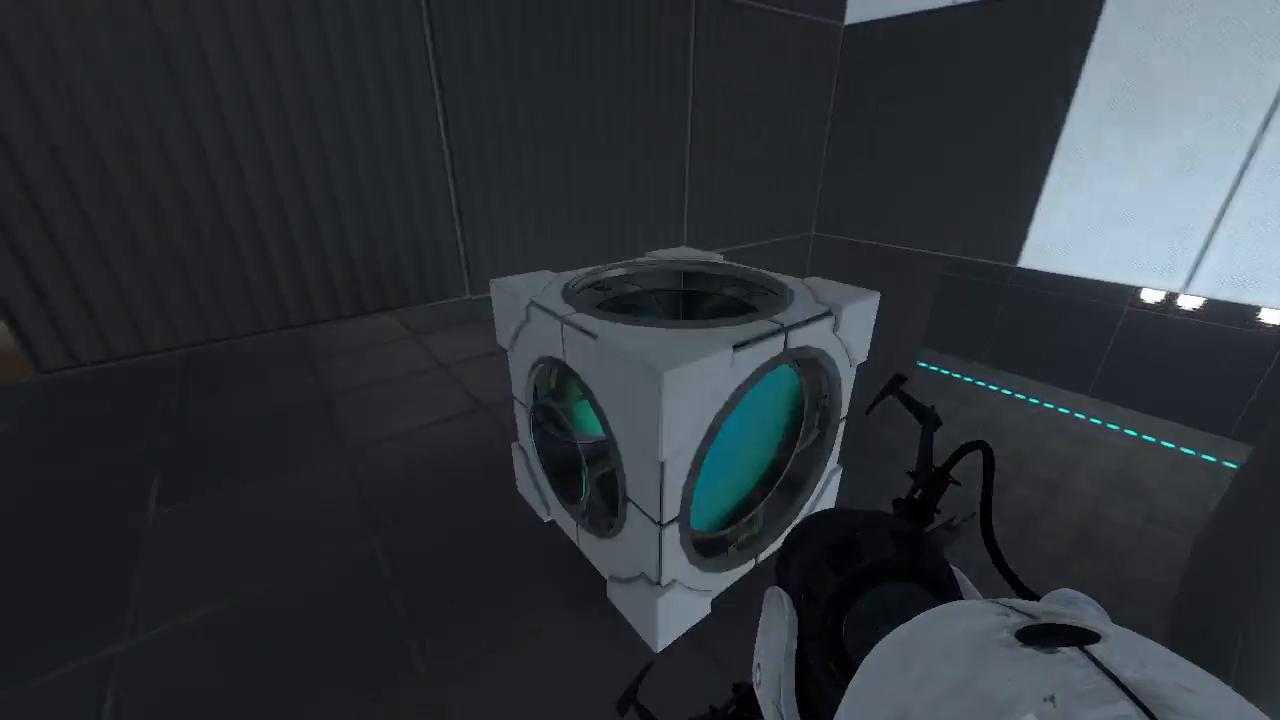
{"action": "mouse_move", "coordinate": [640, 360]}
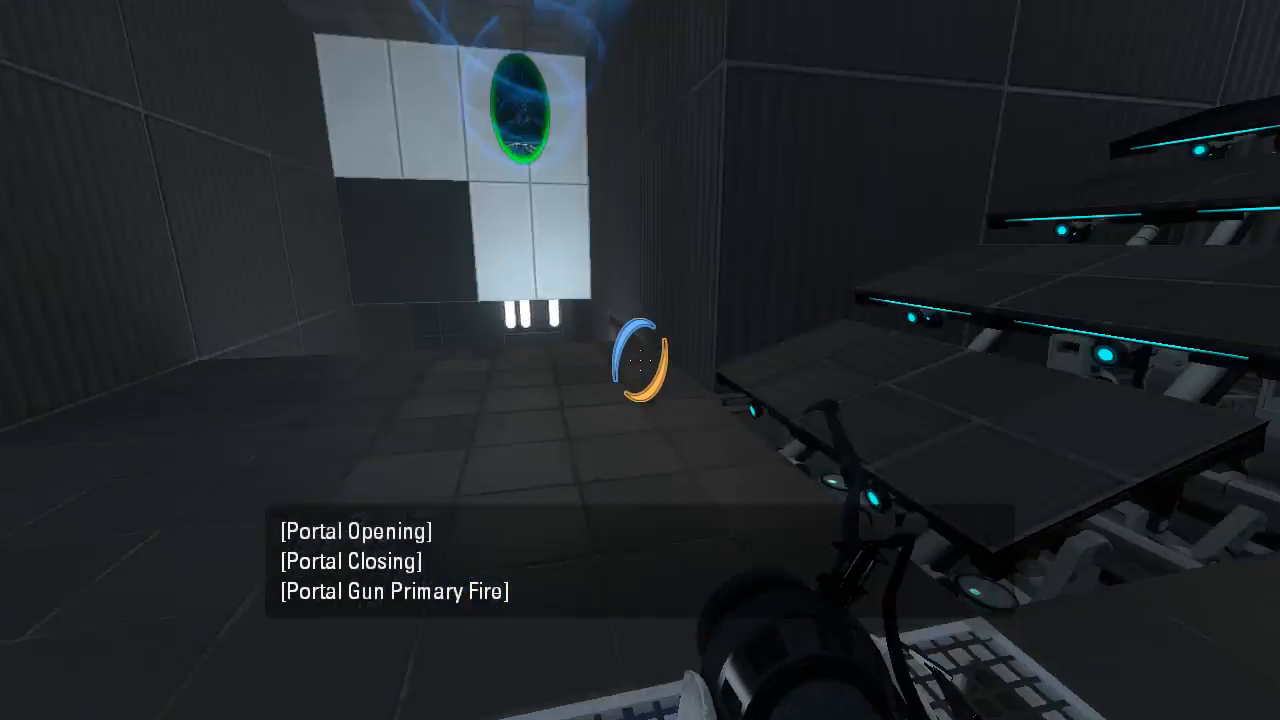
{"action": "mouse_move", "coordinate": [640, 360]}
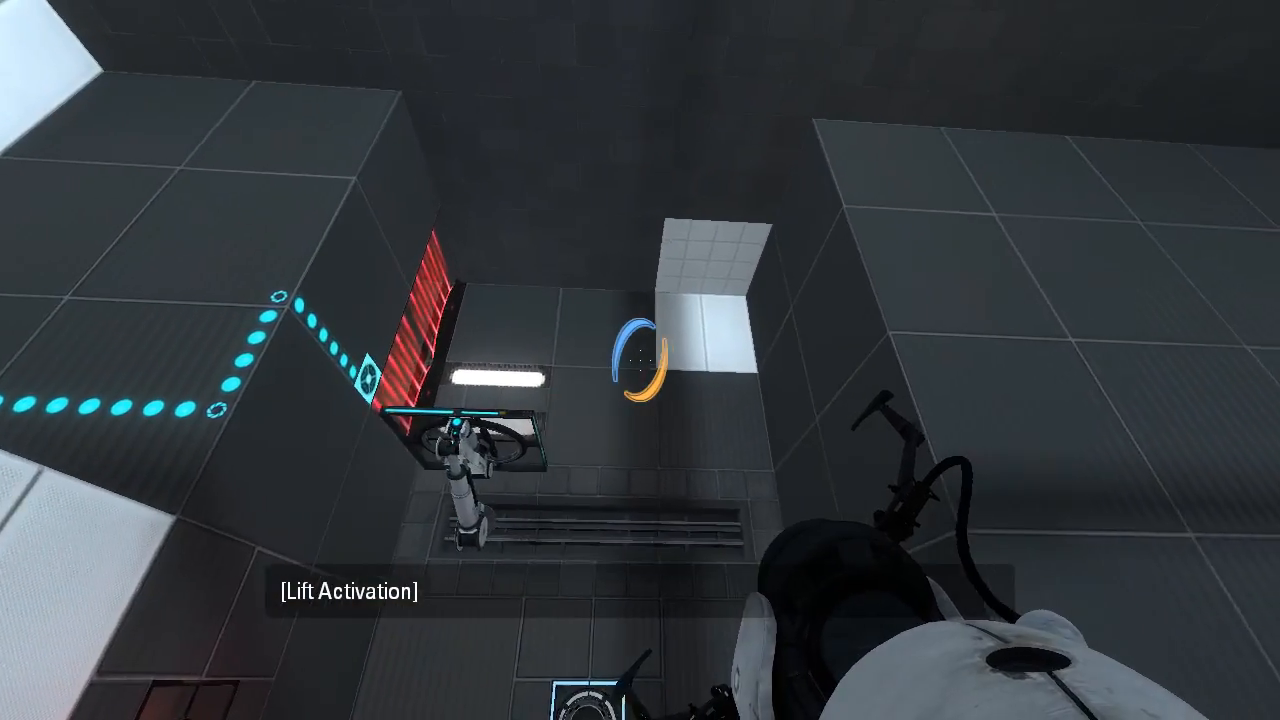
{"action": "mouse_move", "coordinate": [640, 360]}
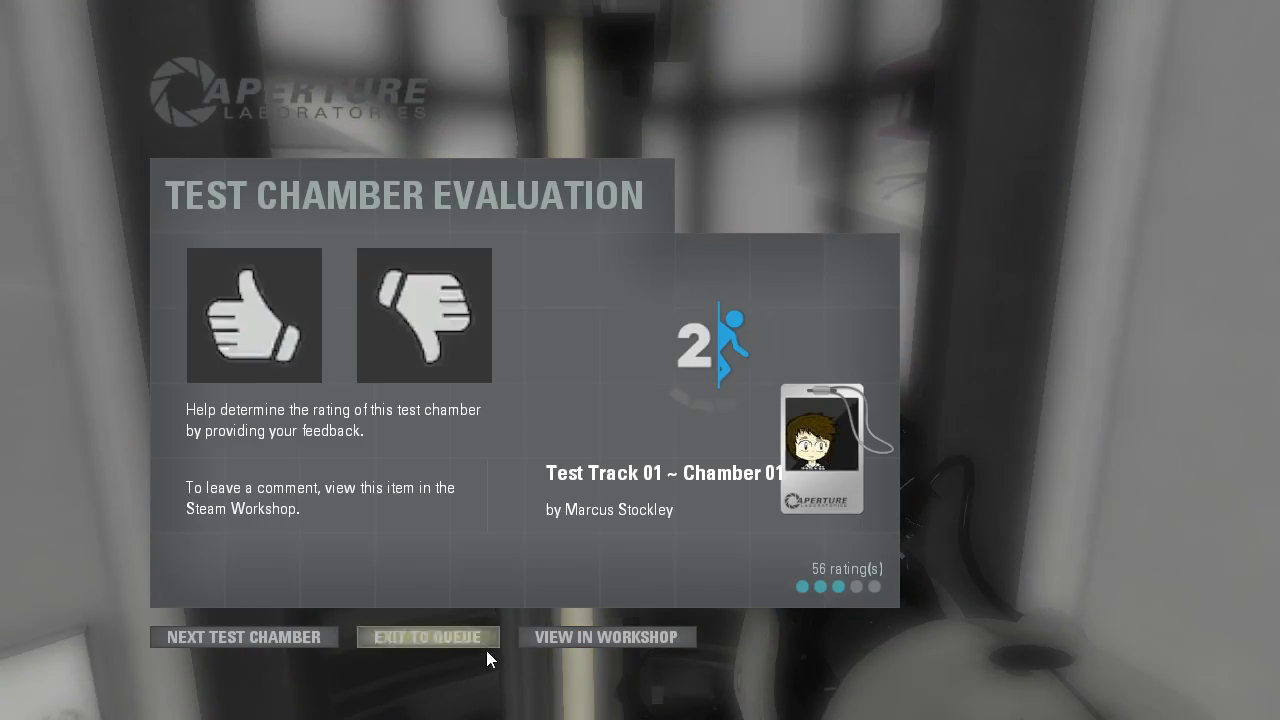
Choose Next Test Chamber on the Chamber 01 evaluation screen.
{"action": "left_click", "coordinate": [244, 636]}
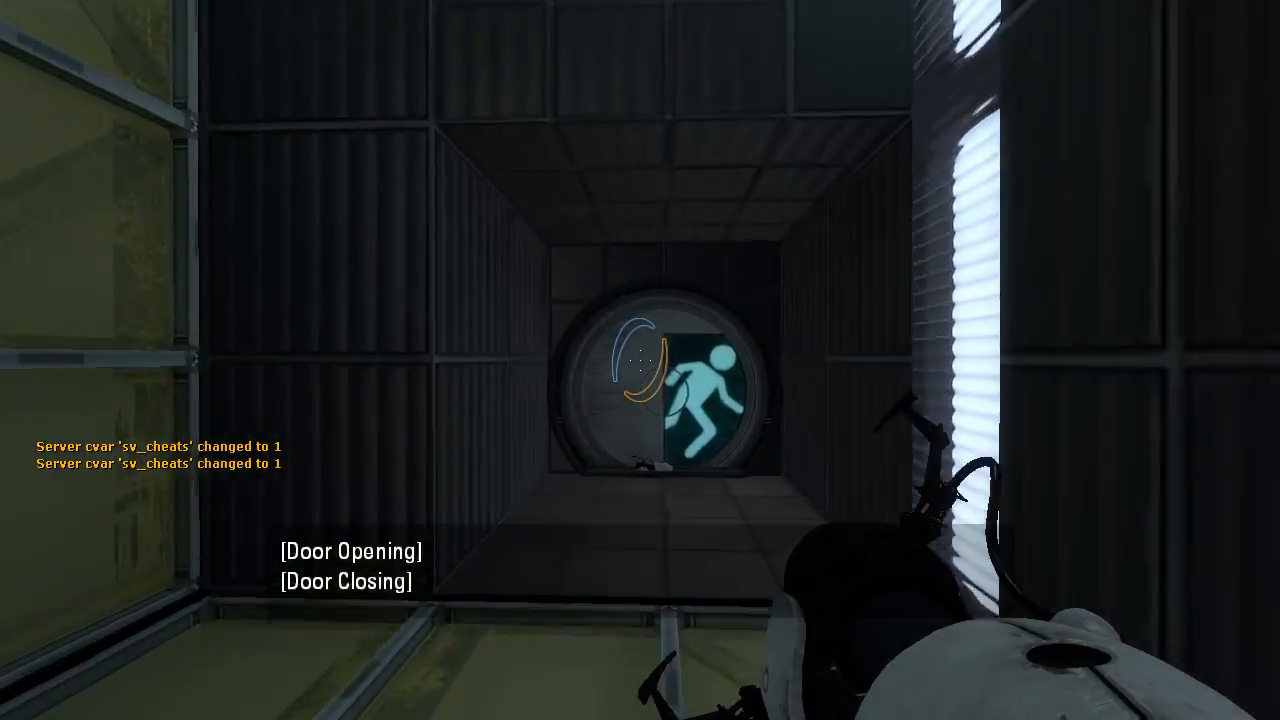
{"action": "mouse_move", "coordinate": [640, 360]}
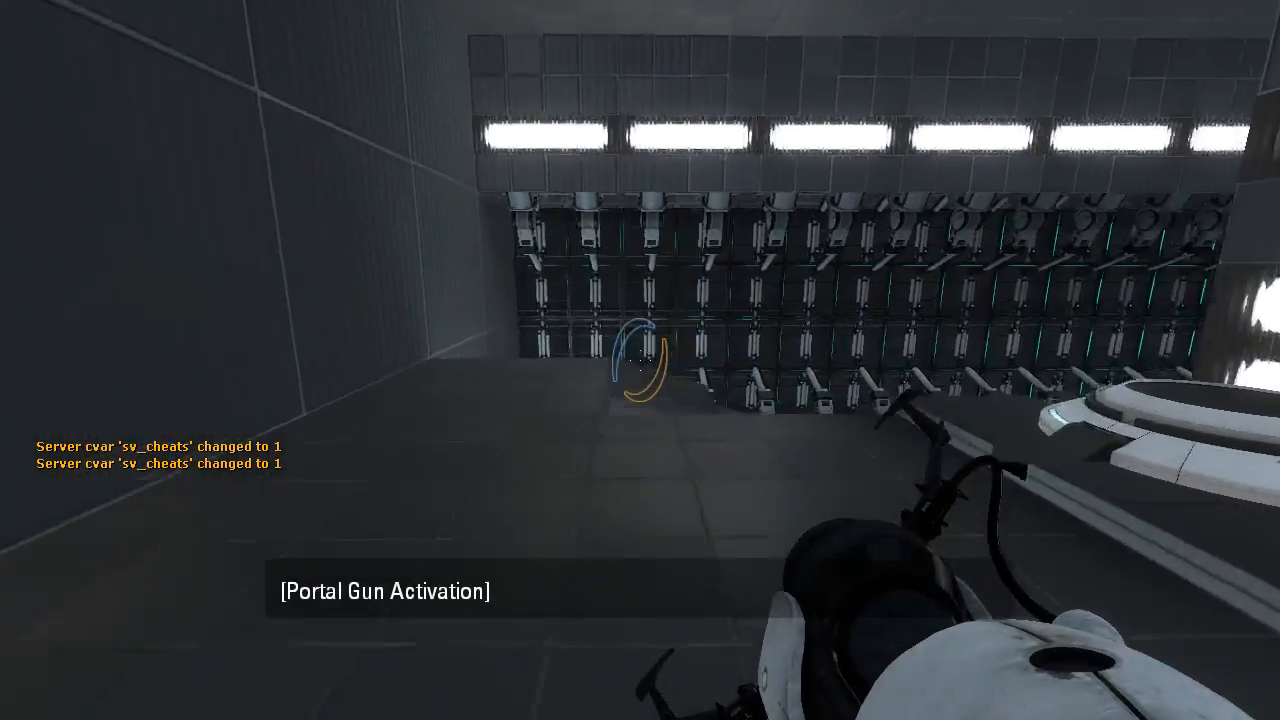
{"action": "mouse_move", "coordinate": [640, 360]}
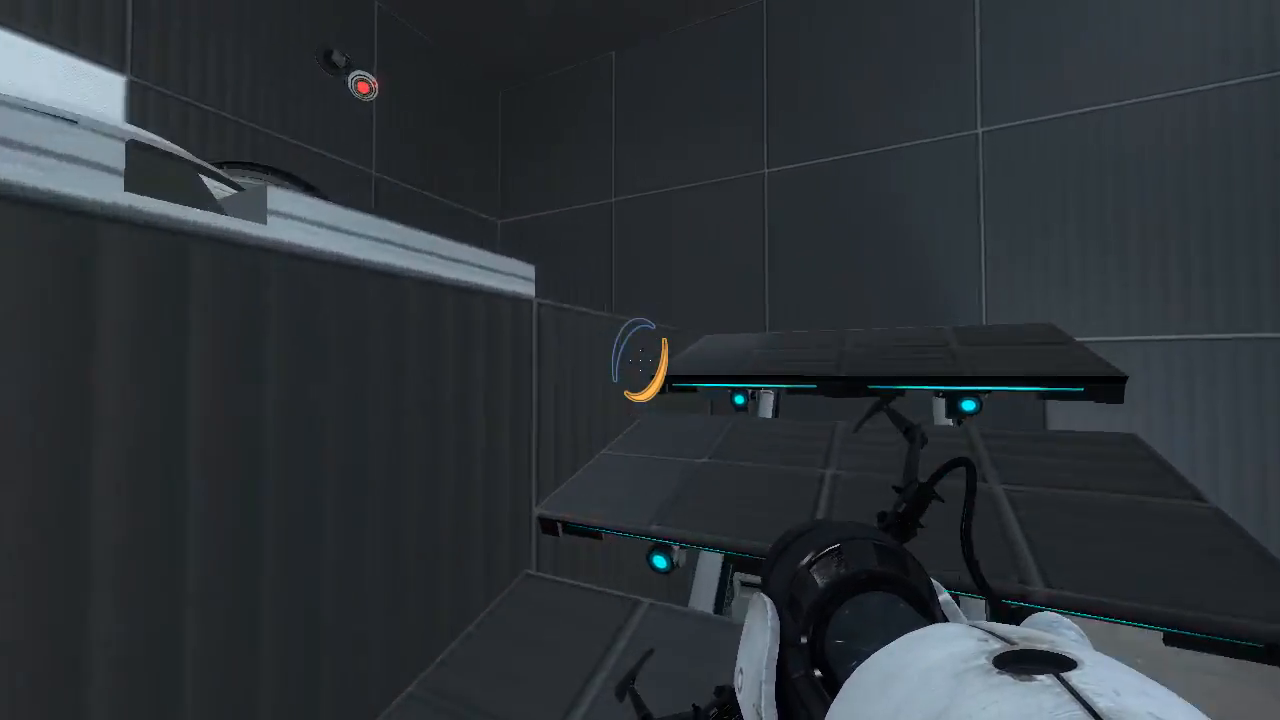
Fire an orange portal onto the far wall panel of the flooded room.
{"action": "left_click", "coordinate": [640, 360]}
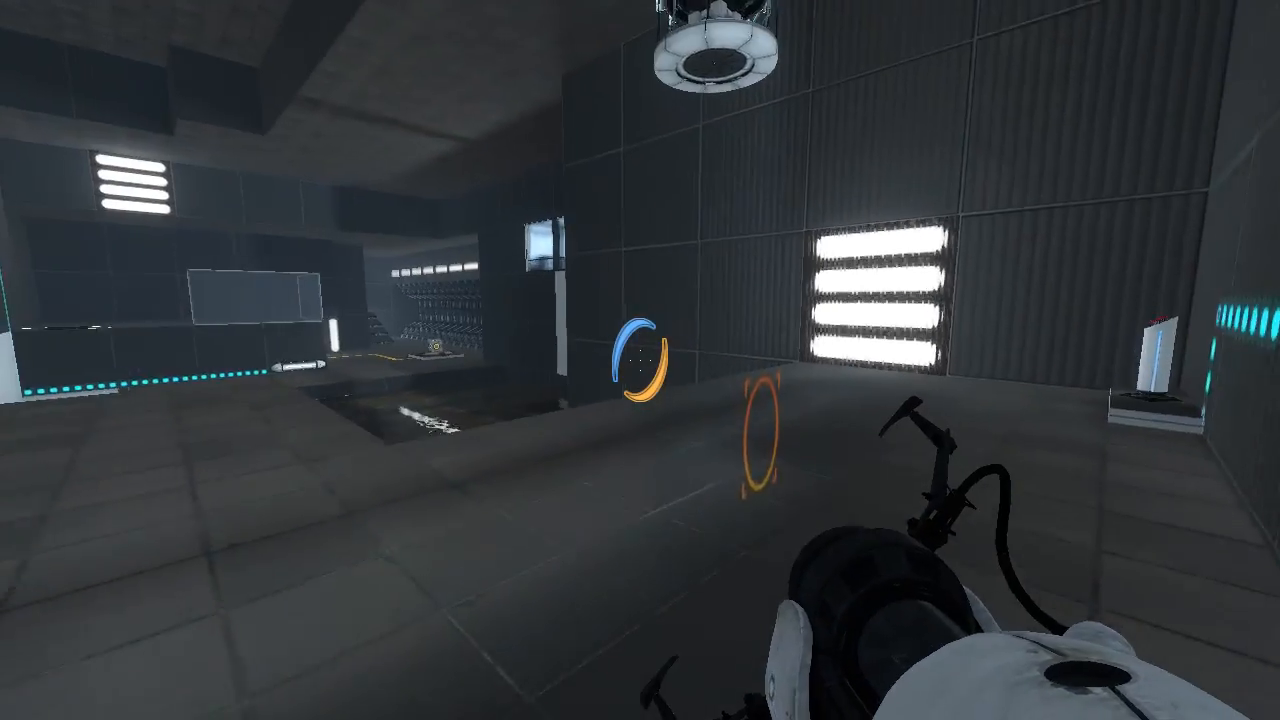
{"action": "mouse_move", "coordinate": [640, 360]}
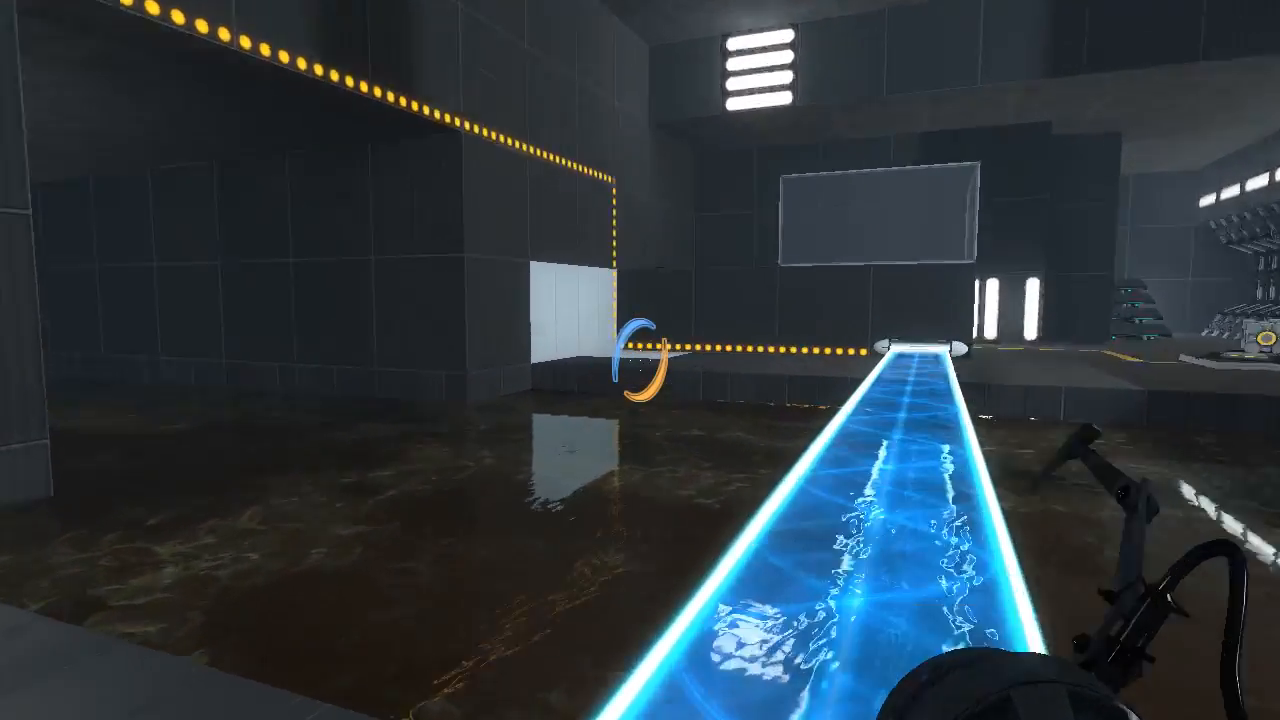
{"action": "mouse_move", "coordinate": [640, 360]}
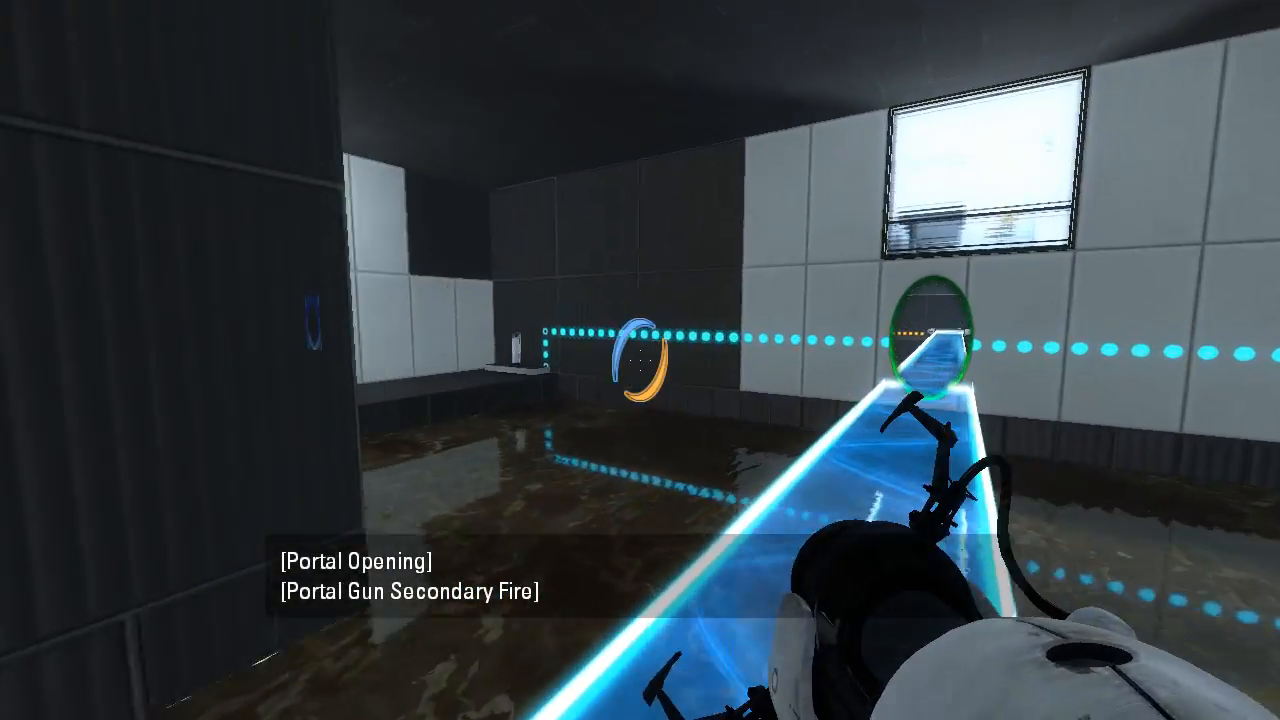
{"action": "mouse_move", "coordinate": [640, 360]}
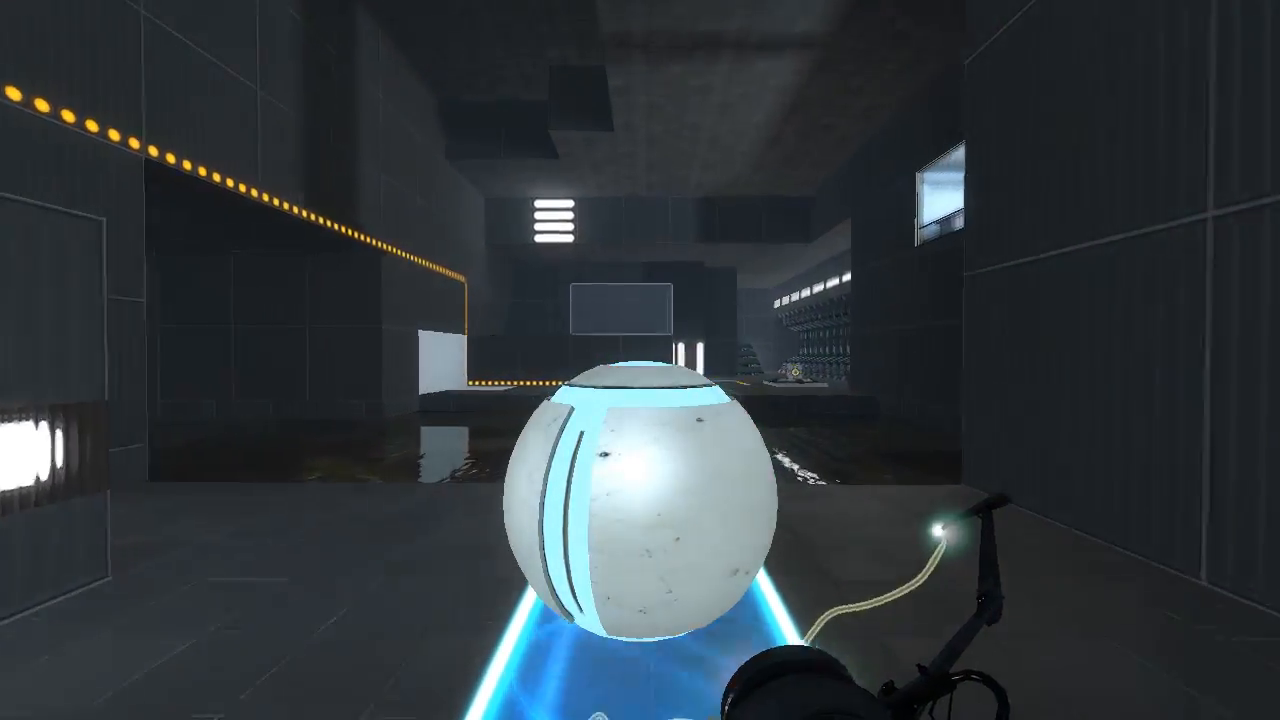
{"action": "mouse_move", "coordinate": [640, 360]}
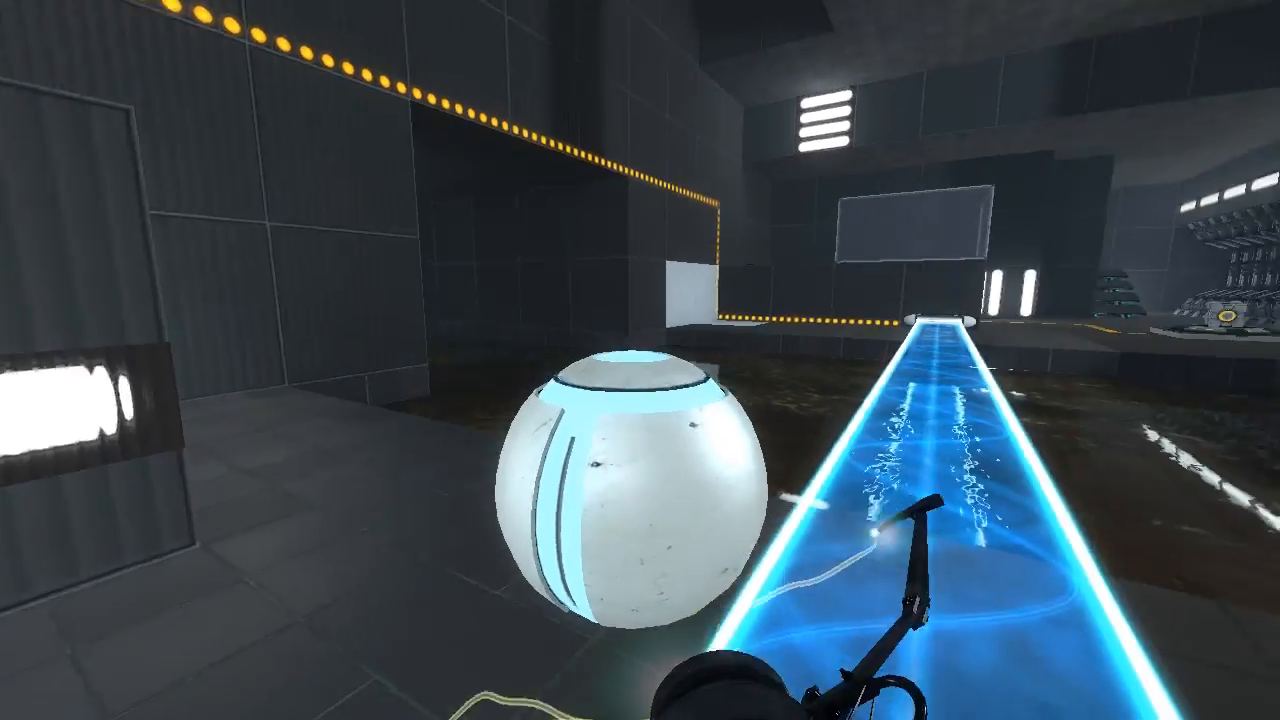
{"action": "mouse_move", "coordinate": [640, 360]}
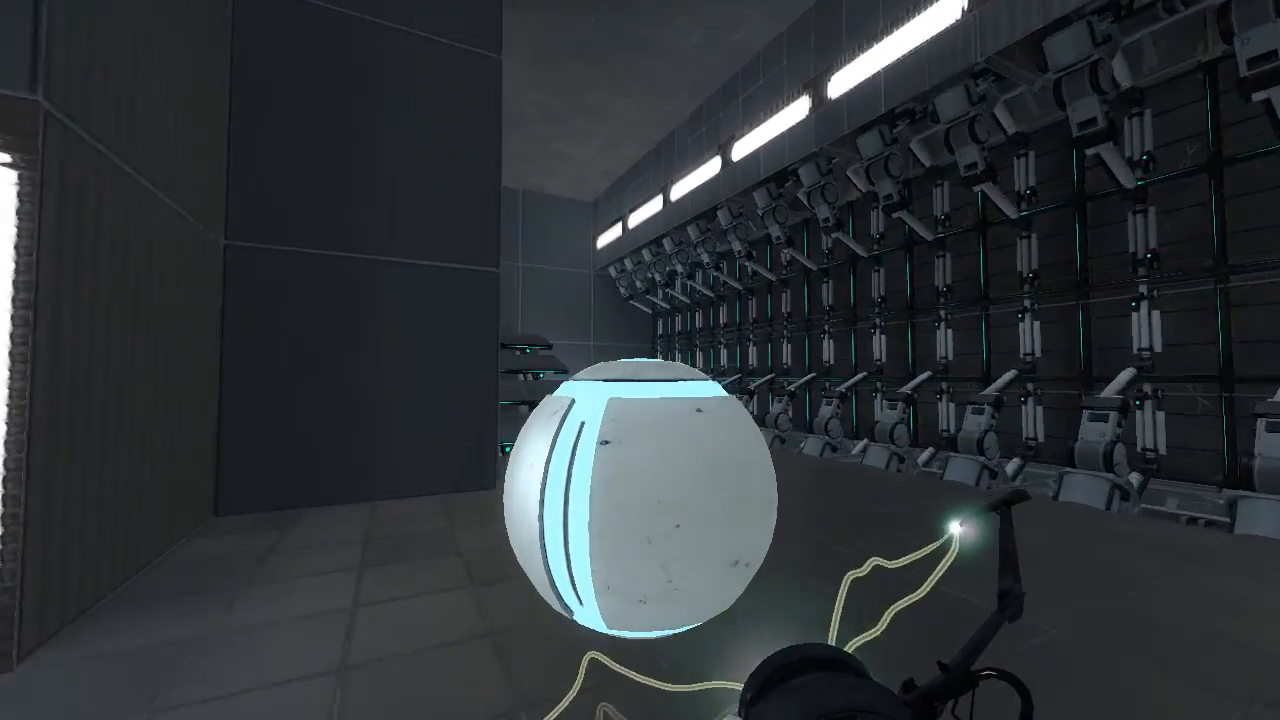
{"action": "mouse_move", "coordinate": [640, 360]}
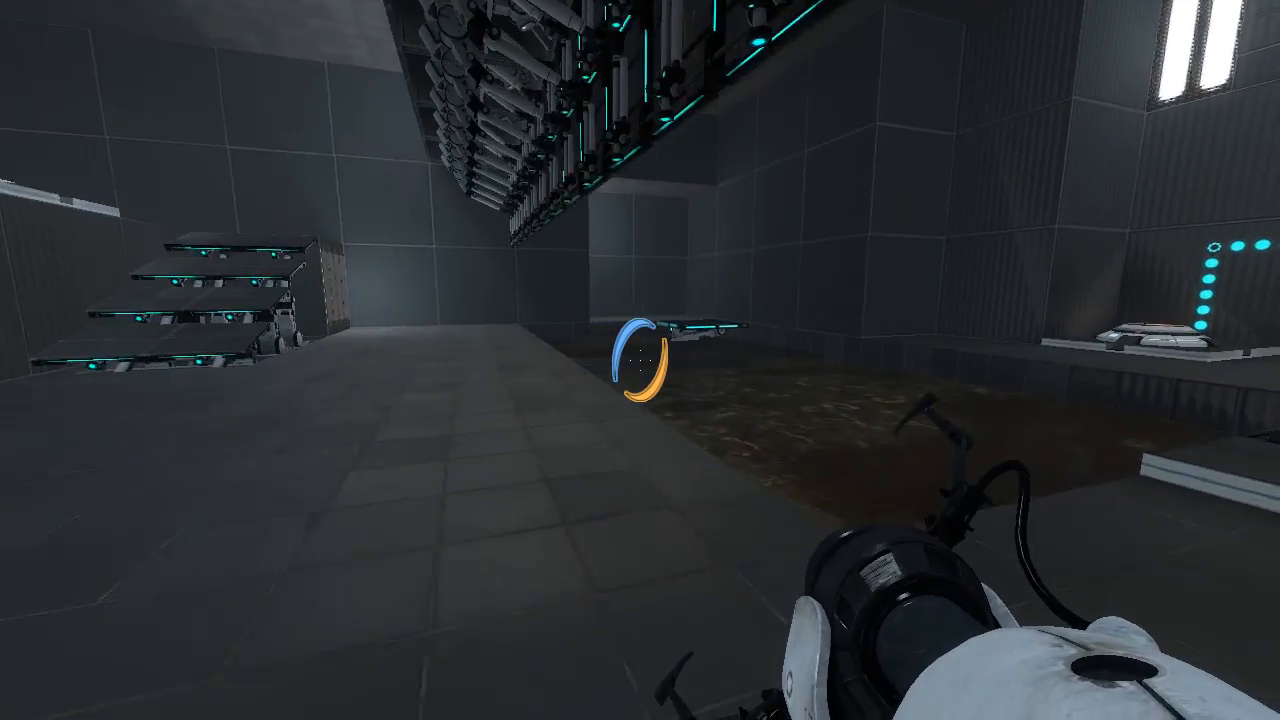
{"action": "mouse_move", "coordinate": [640, 360]}
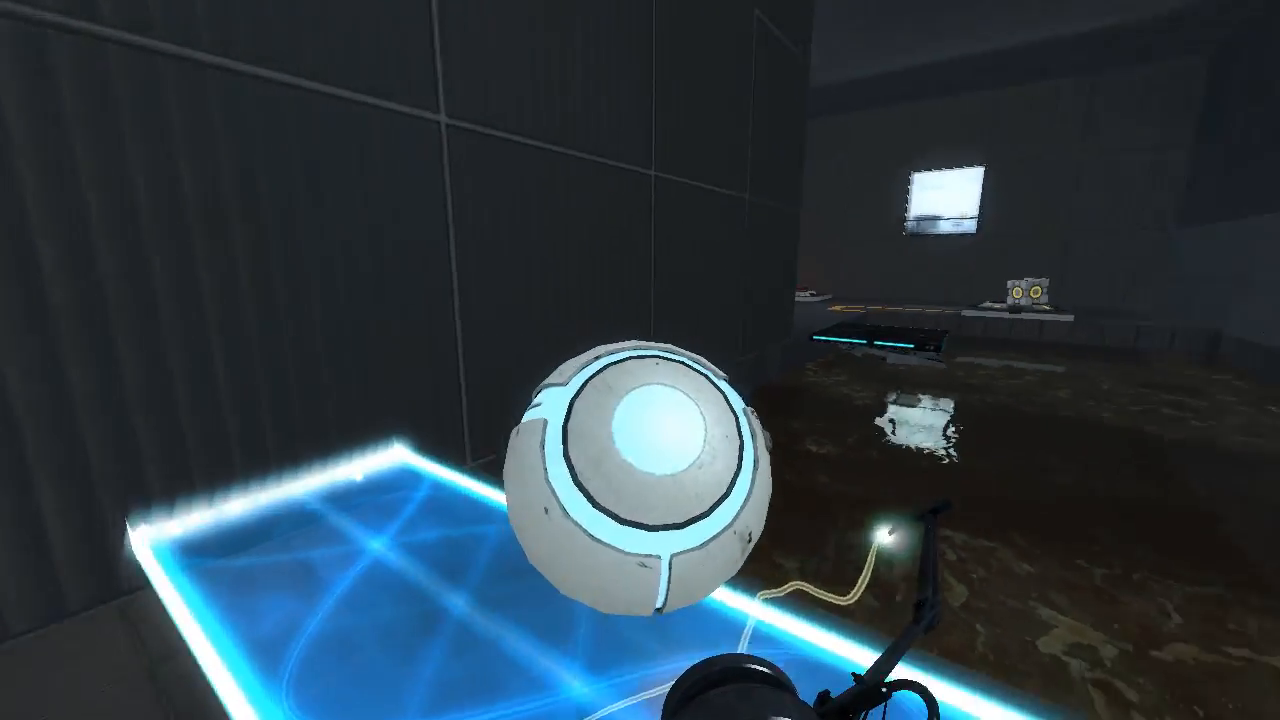
{"action": "mouse_move", "coordinate": [640, 360]}
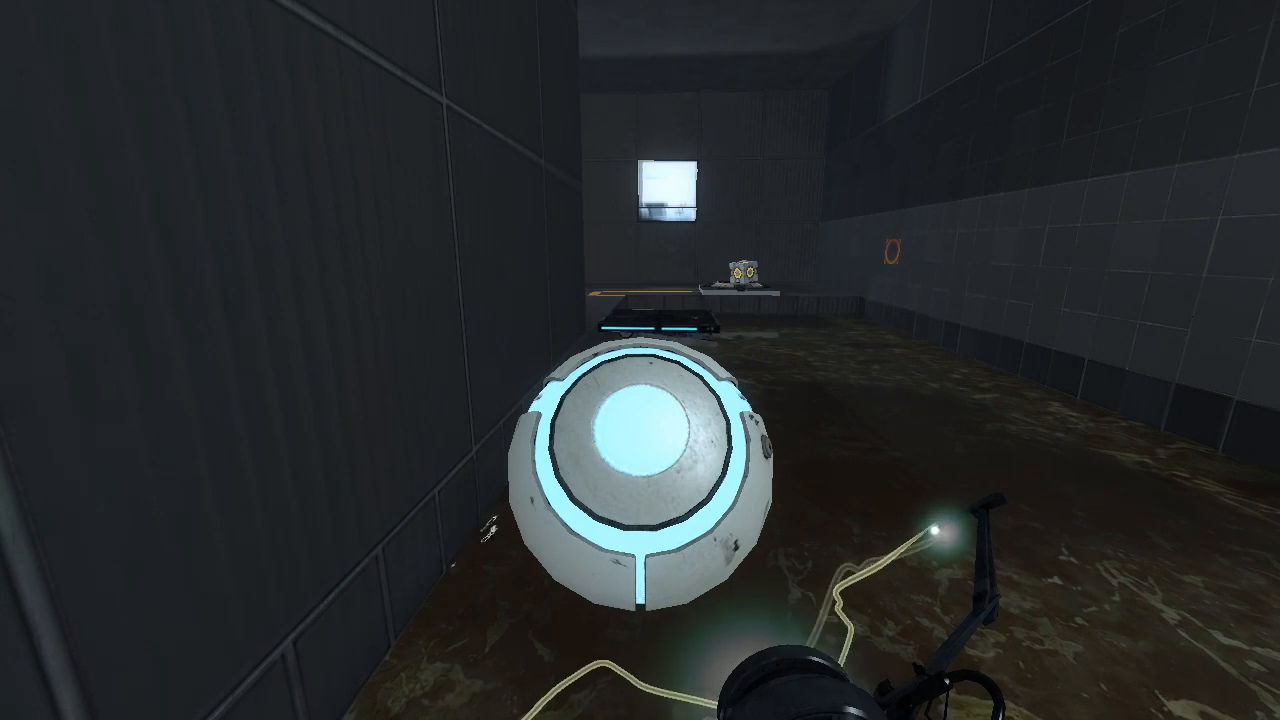
{"action": "mouse_move", "coordinate": [640, 360]}
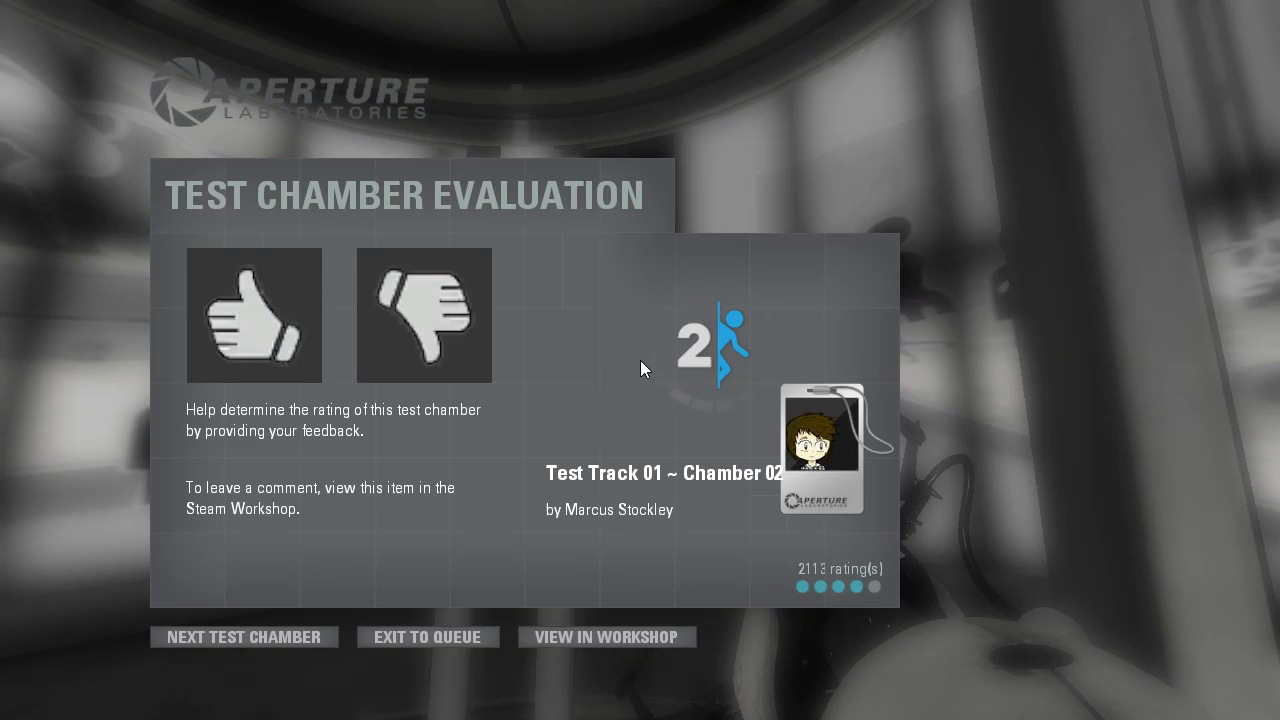
Choose Next Test Chamber on the Chamber 02 evaluation and ride into Chamber 03.
{"action": "left_click", "coordinate": [244, 636]}
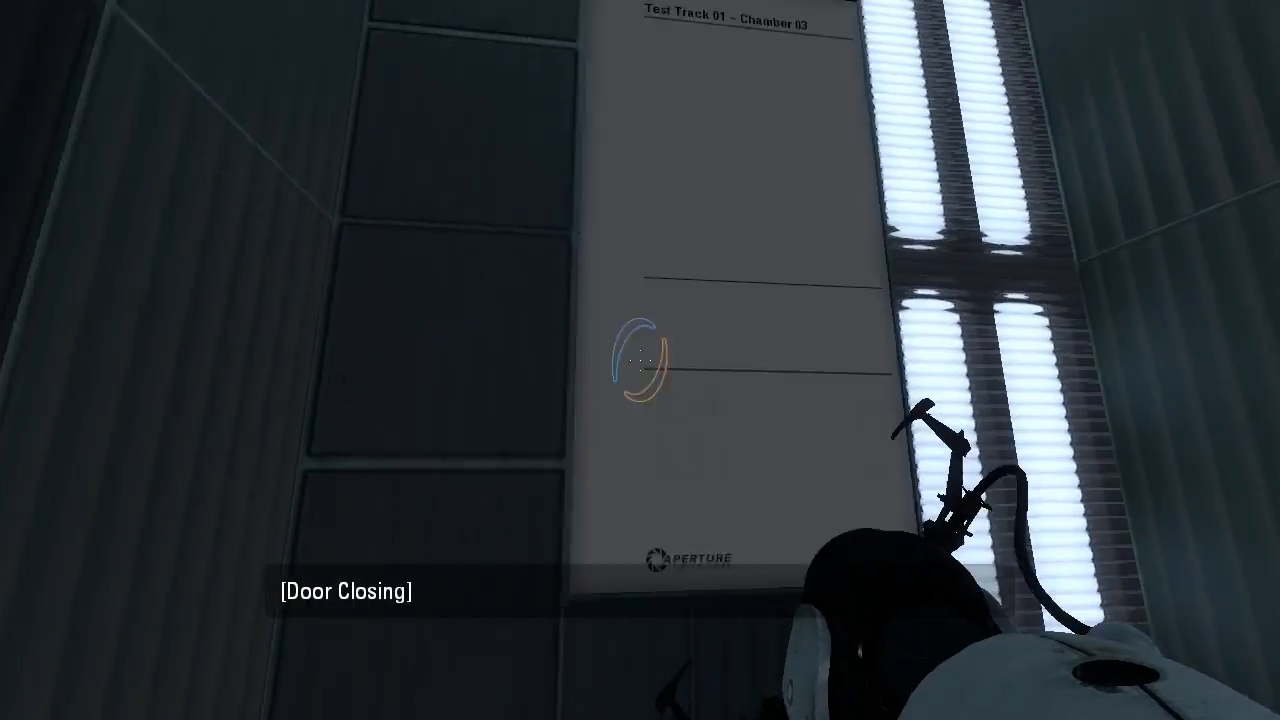
{"action": "mouse_move", "coordinate": [640, 360]}
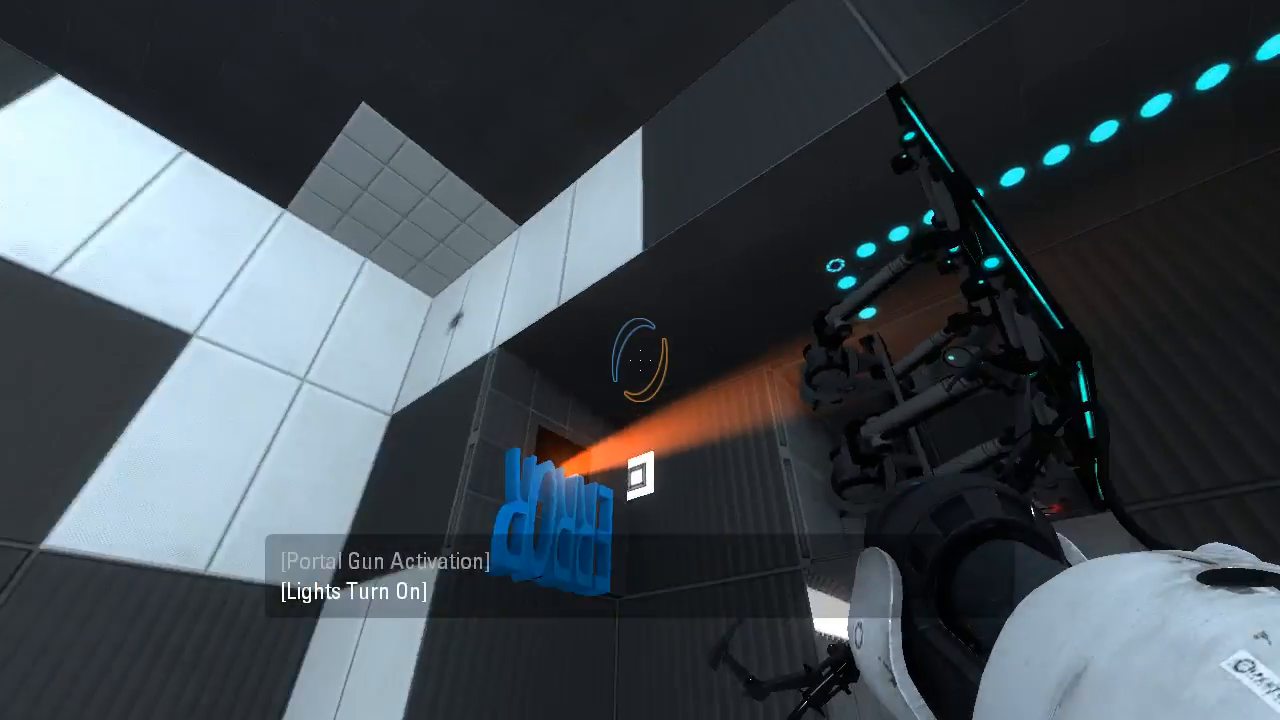
{"action": "mouse_move", "coordinate": [640, 360]}
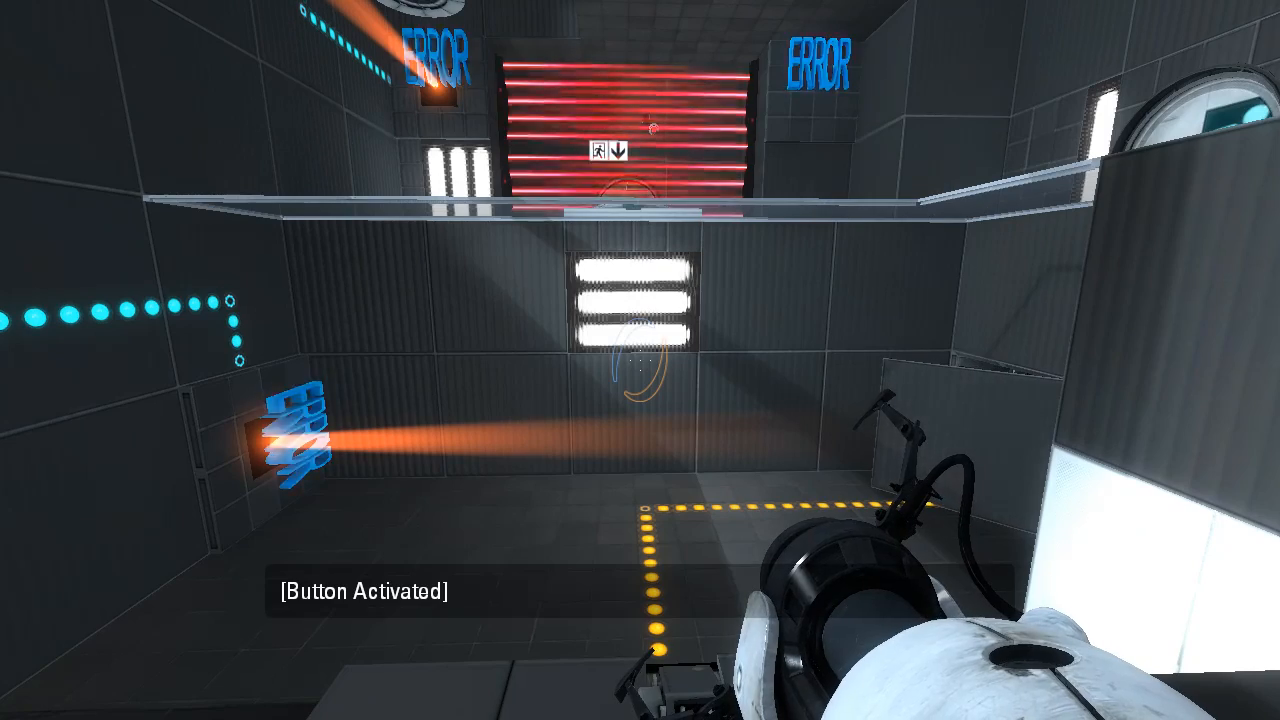
{"action": "mouse_move", "coordinate": [640, 360]}
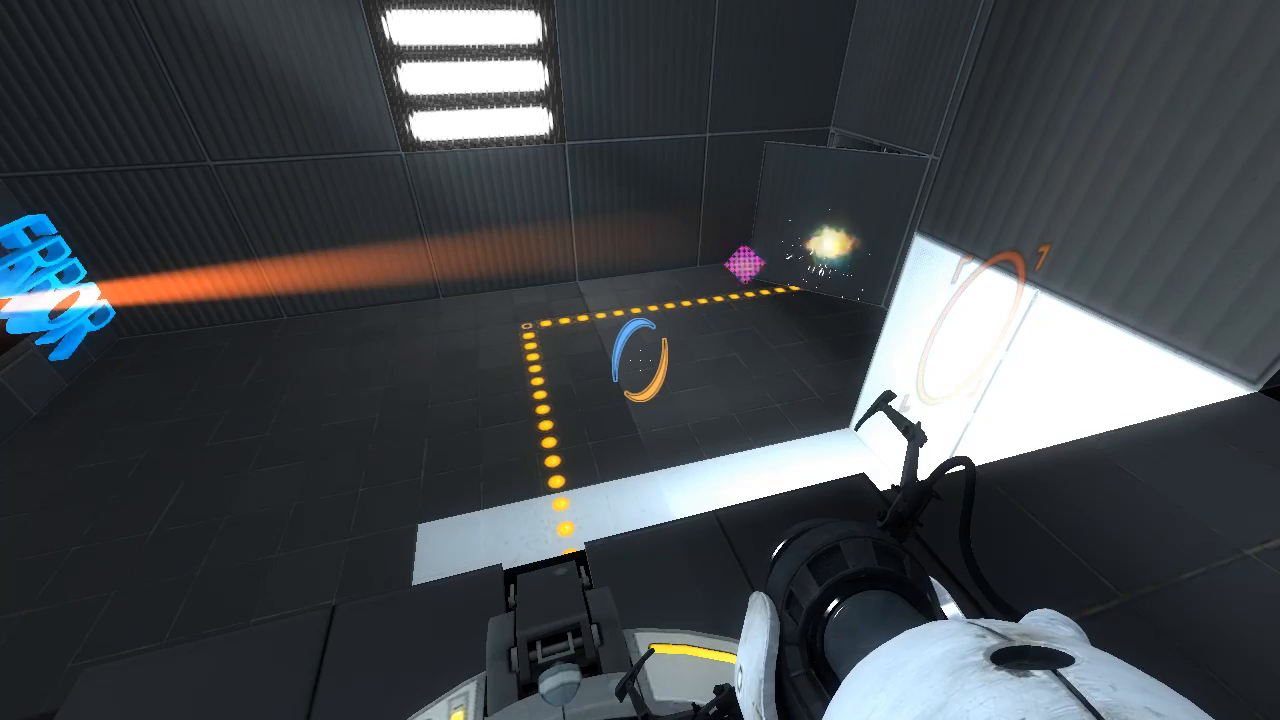
{"action": "mouse_move", "coordinate": [640, 360]}
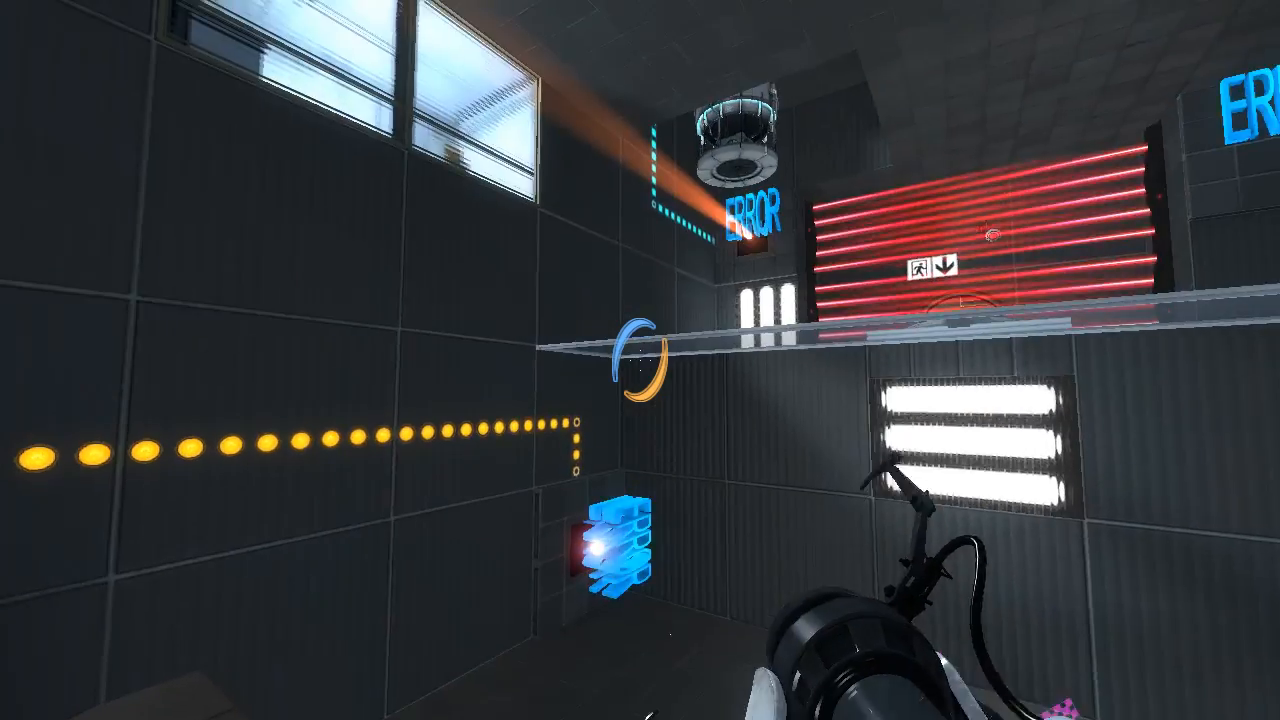
{"action": "mouse_move", "coordinate": [640, 360]}
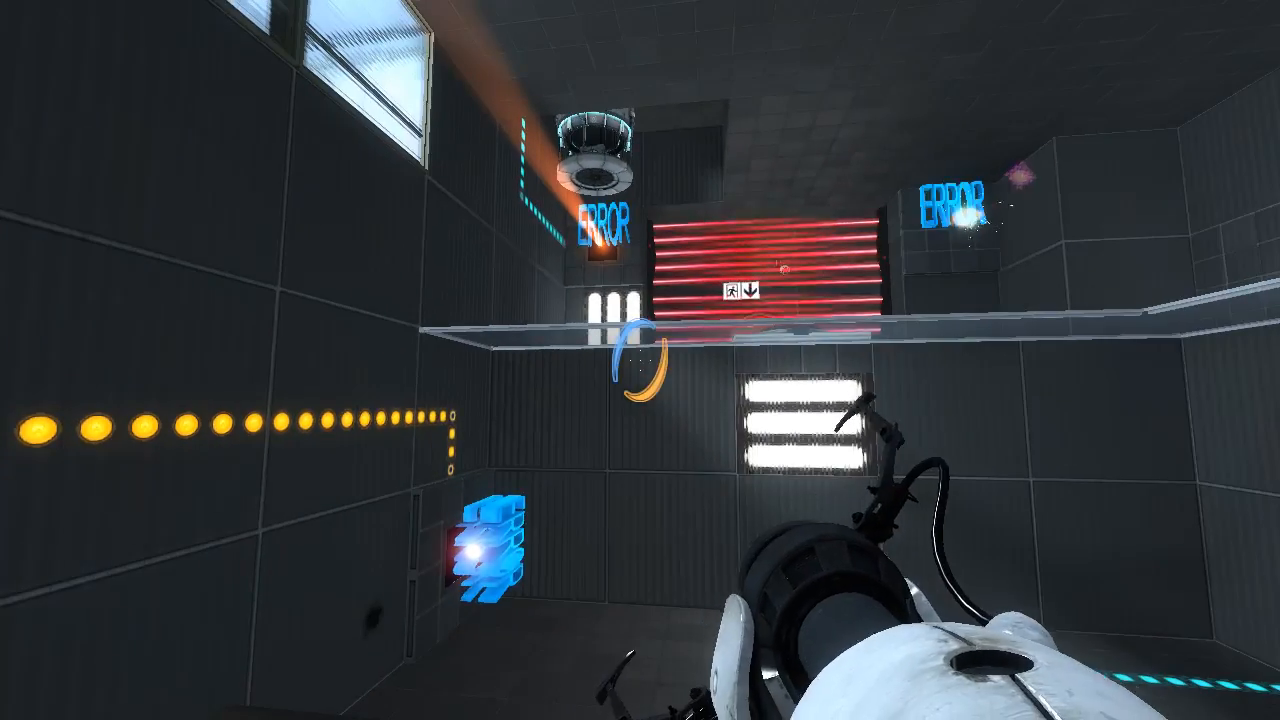
{"action": "mouse_move", "coordinate": [640, 360]}
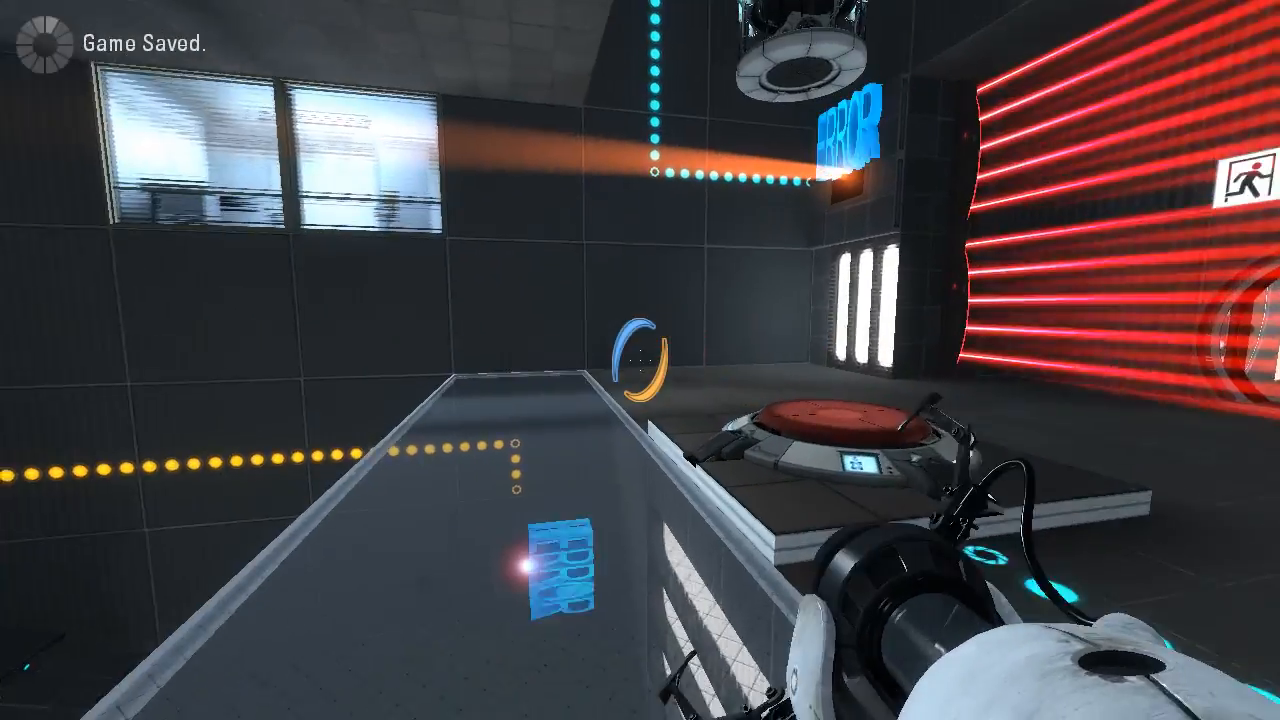
{"action": "mouse_move", "coordinate": [640, 360]}
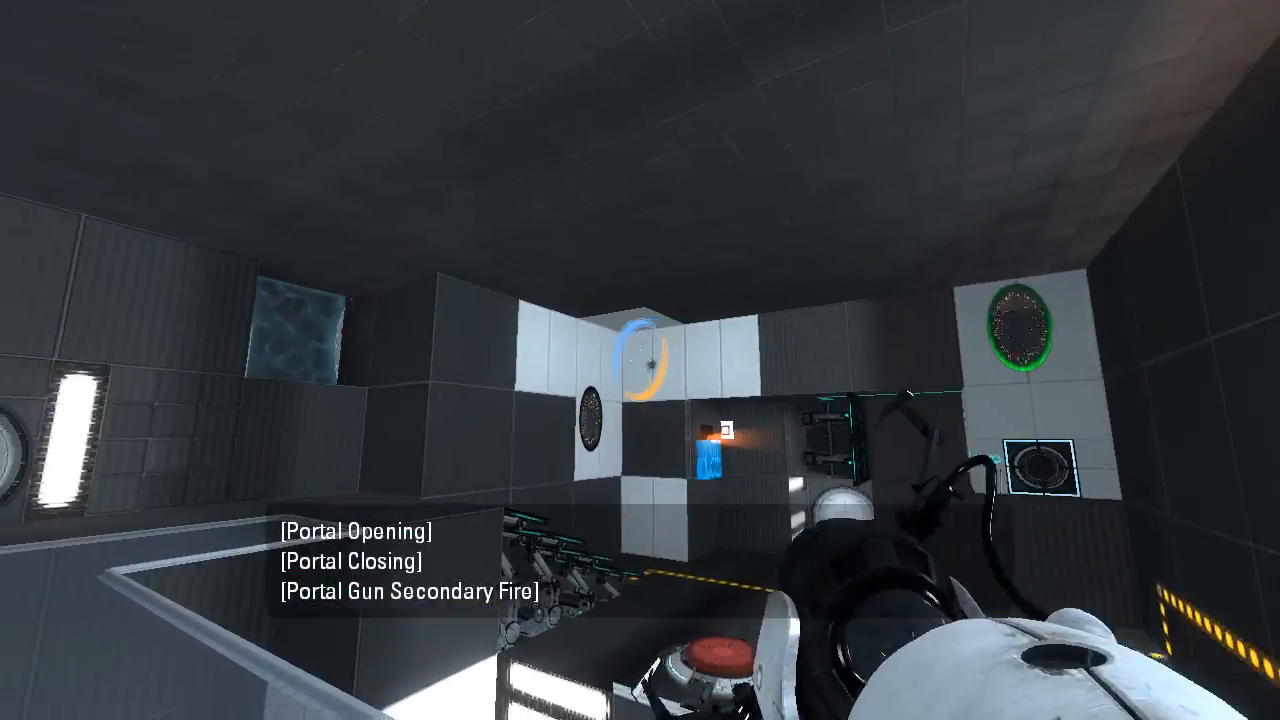
Place a portal on the far white wall panel overlooking the turret area.
{"action": "left_click", "coordinate": [640, 360]}
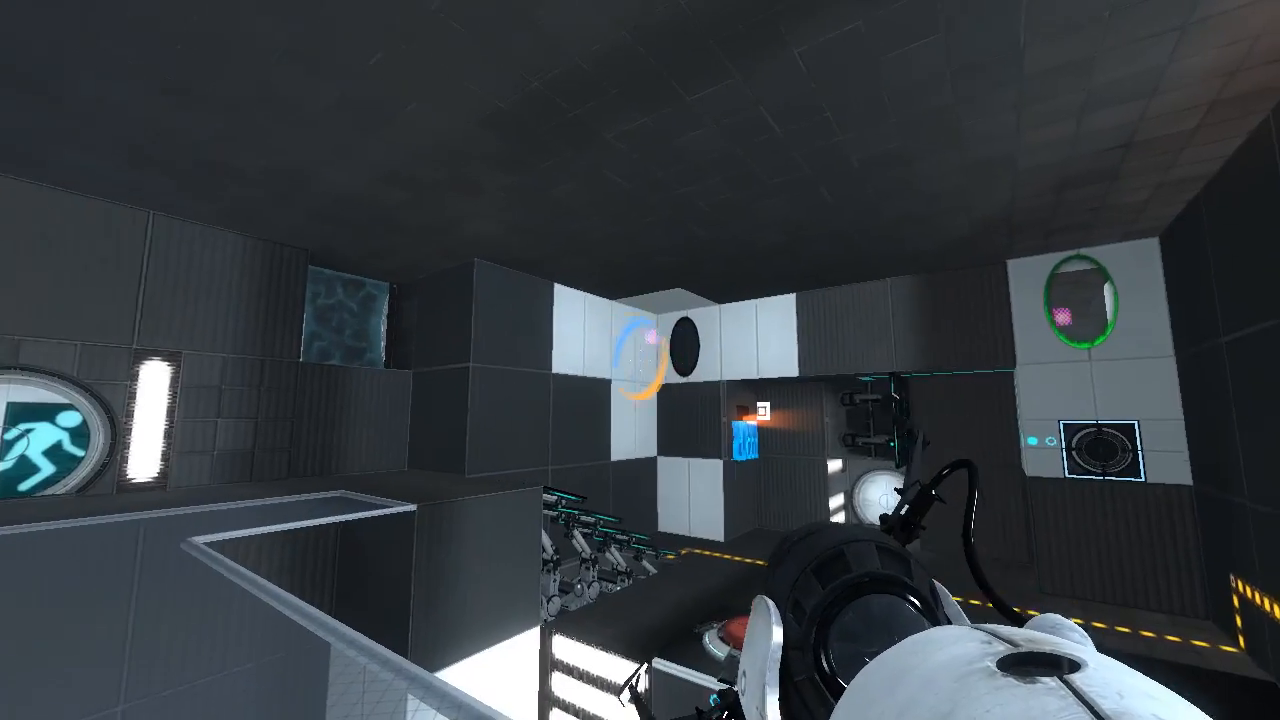
{"action": "mouse_move", "coordinate": [640, 360]}
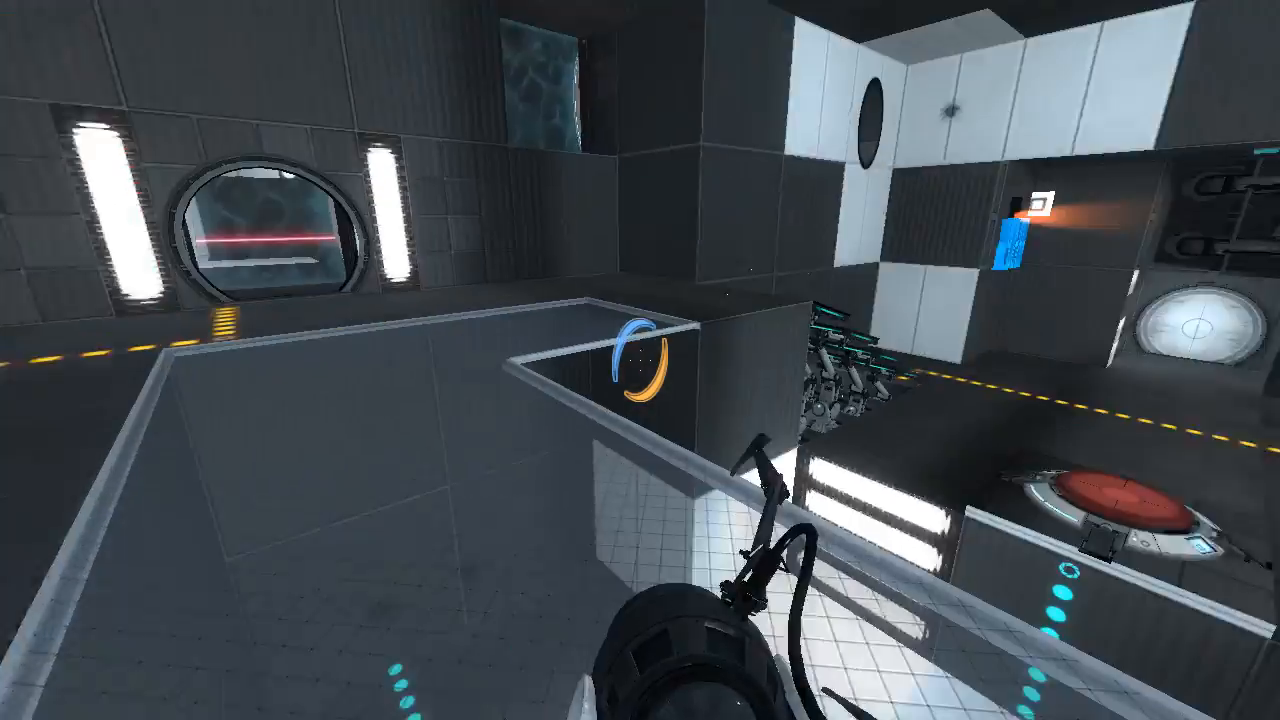
{"action": "mouse_move", "coordinate": [640, 360]}
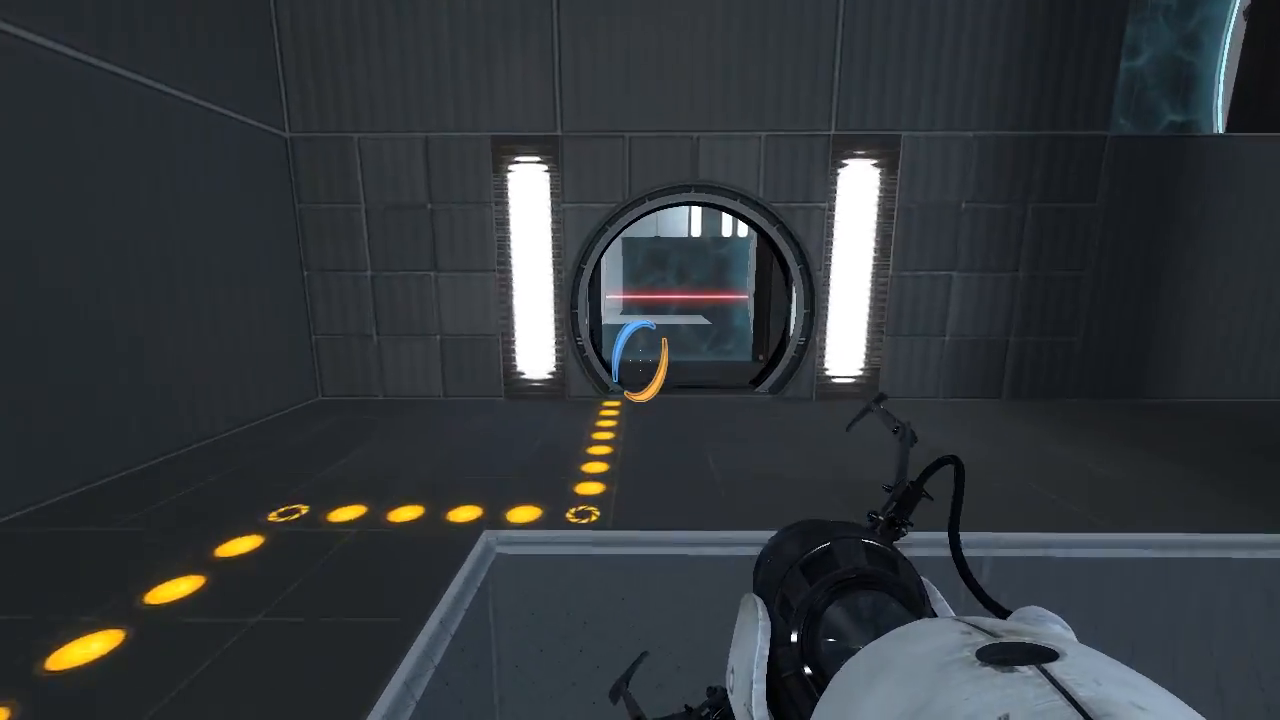
{"action": "mouse_move", "coordinate": [640, 360]}
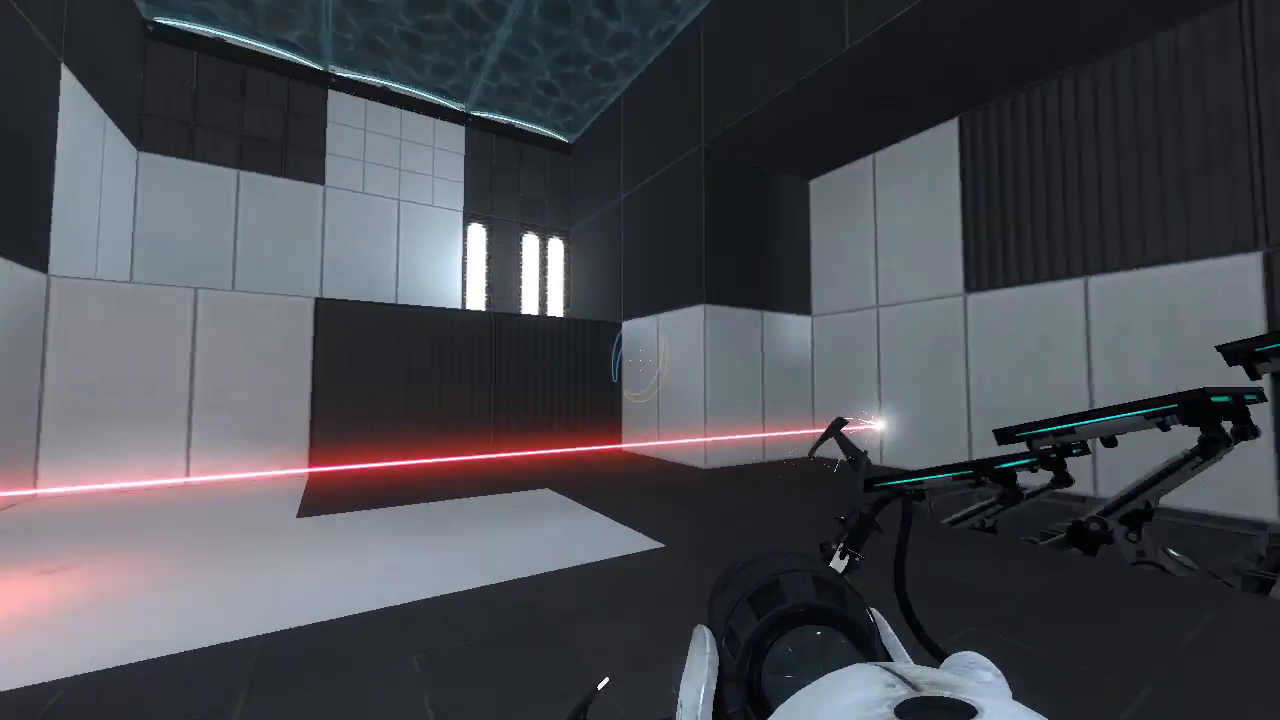
{"action": "mouse_move", "coordinate": [640, 360]}
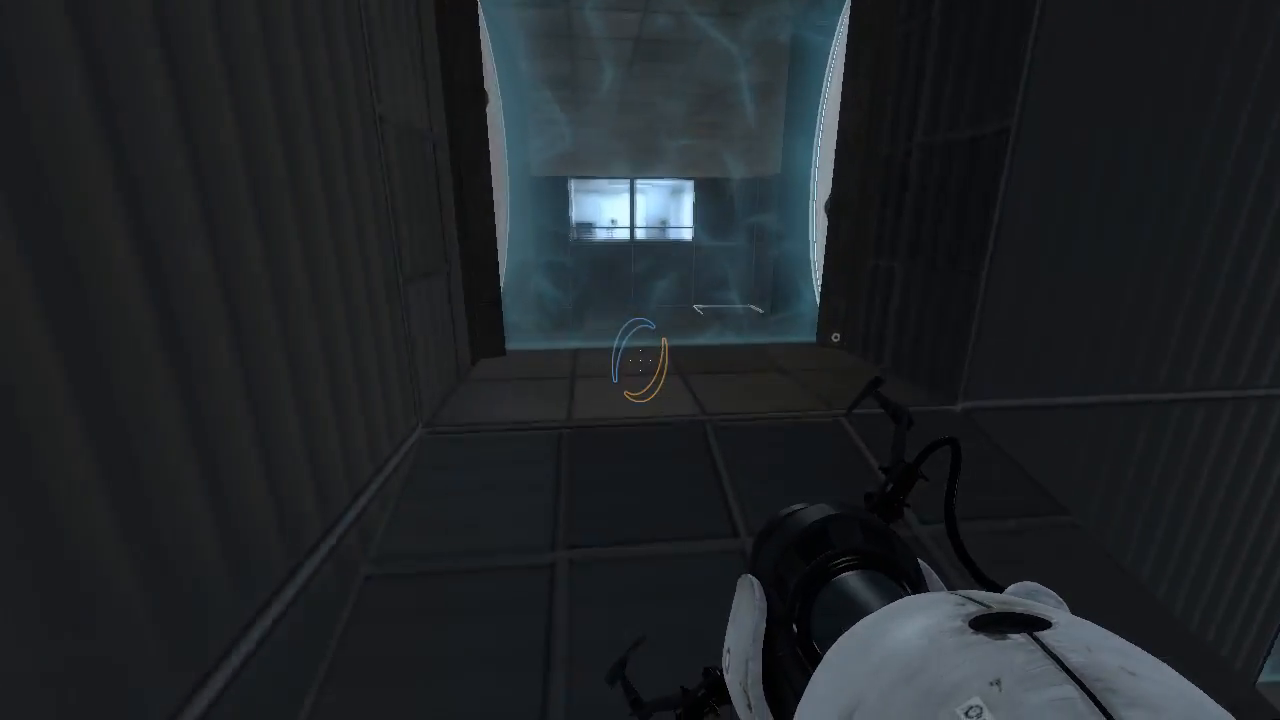
{"action": "mouse_move", "coordinate": [640, 360]}
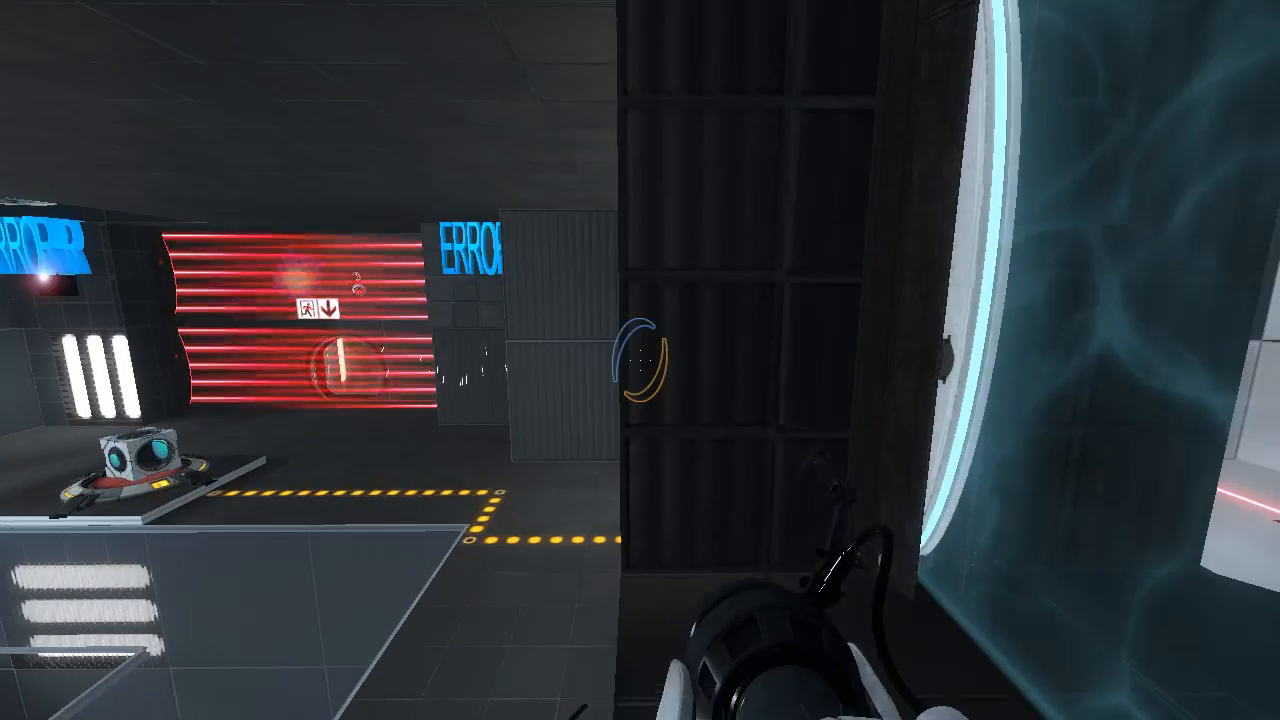
{"action": "mouse_move", "coordinate": [640, 360]}
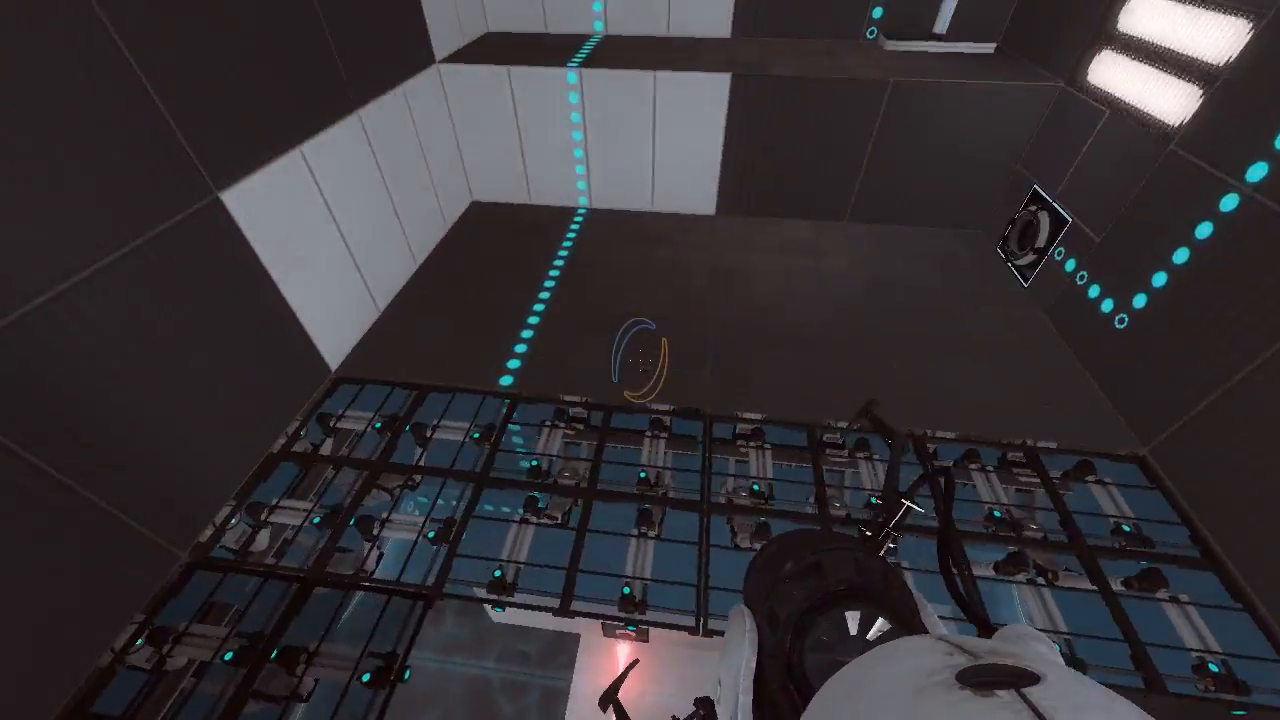
{"action": "mouse_move", "coordinate": [640, 360]}
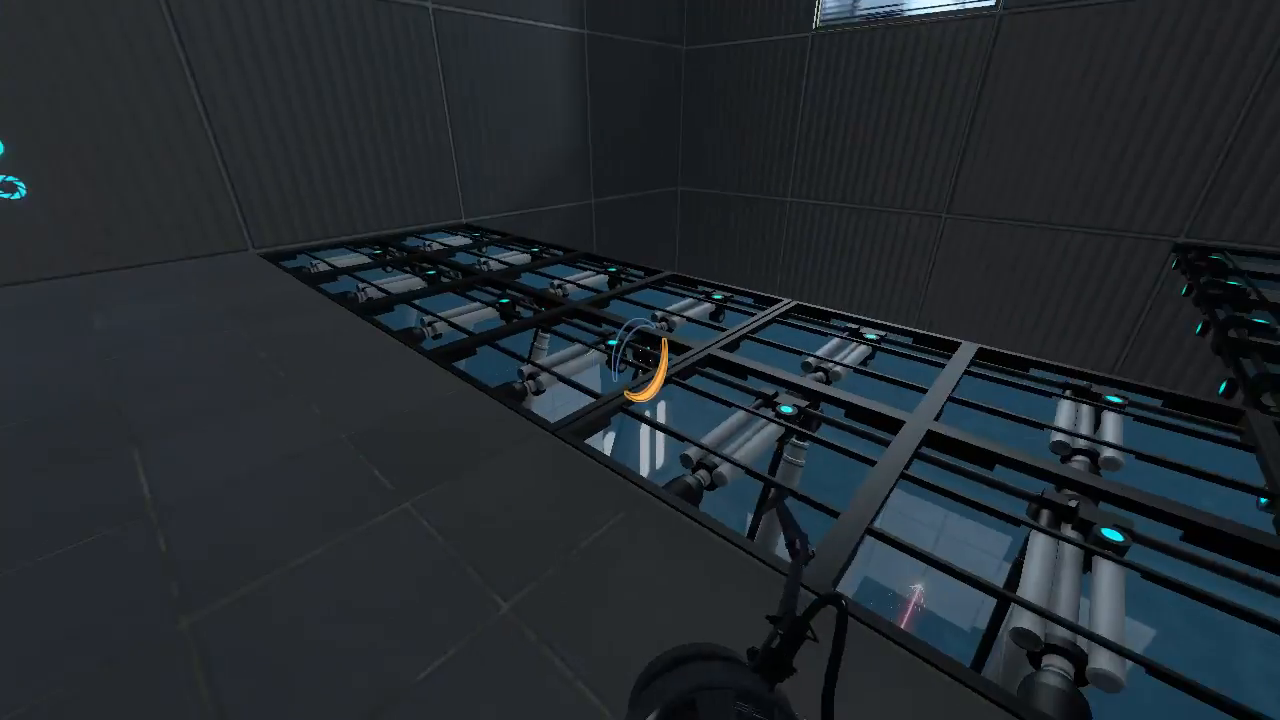
{"action": "mouse_move", "coordinate": [640, 360]}
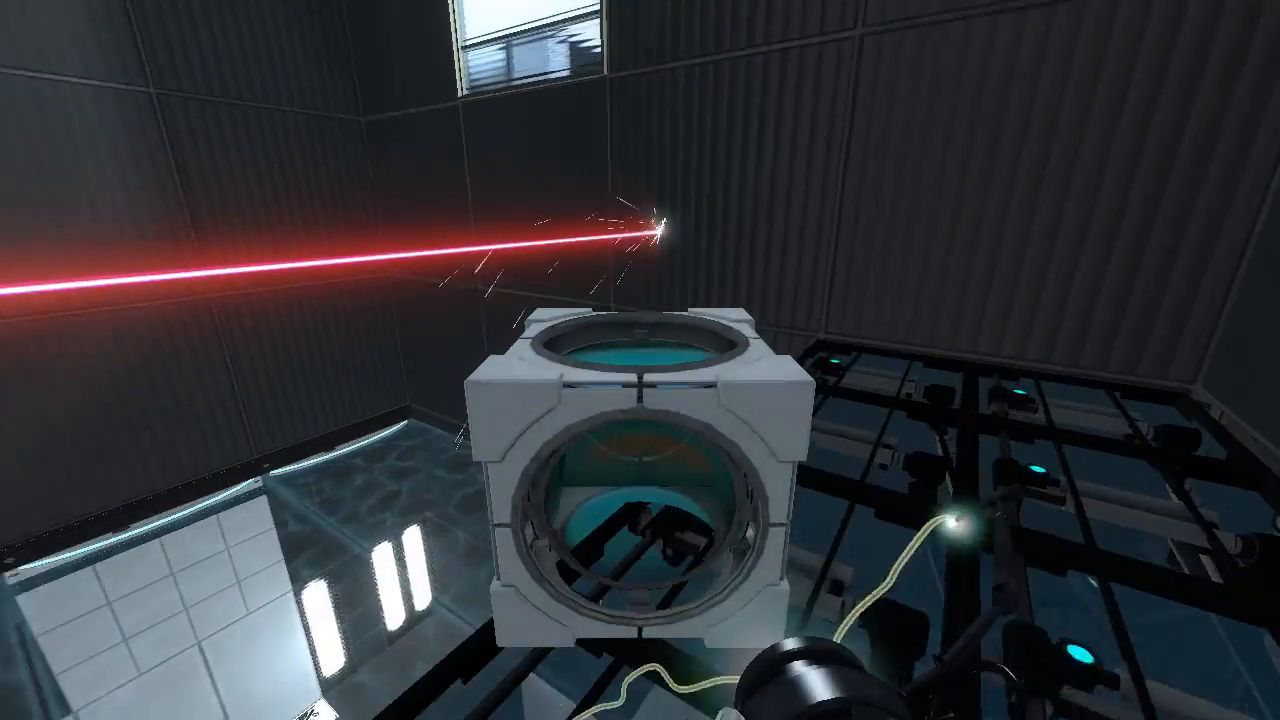
{"action": "mouse_move", "coordinate": [640, 360]}
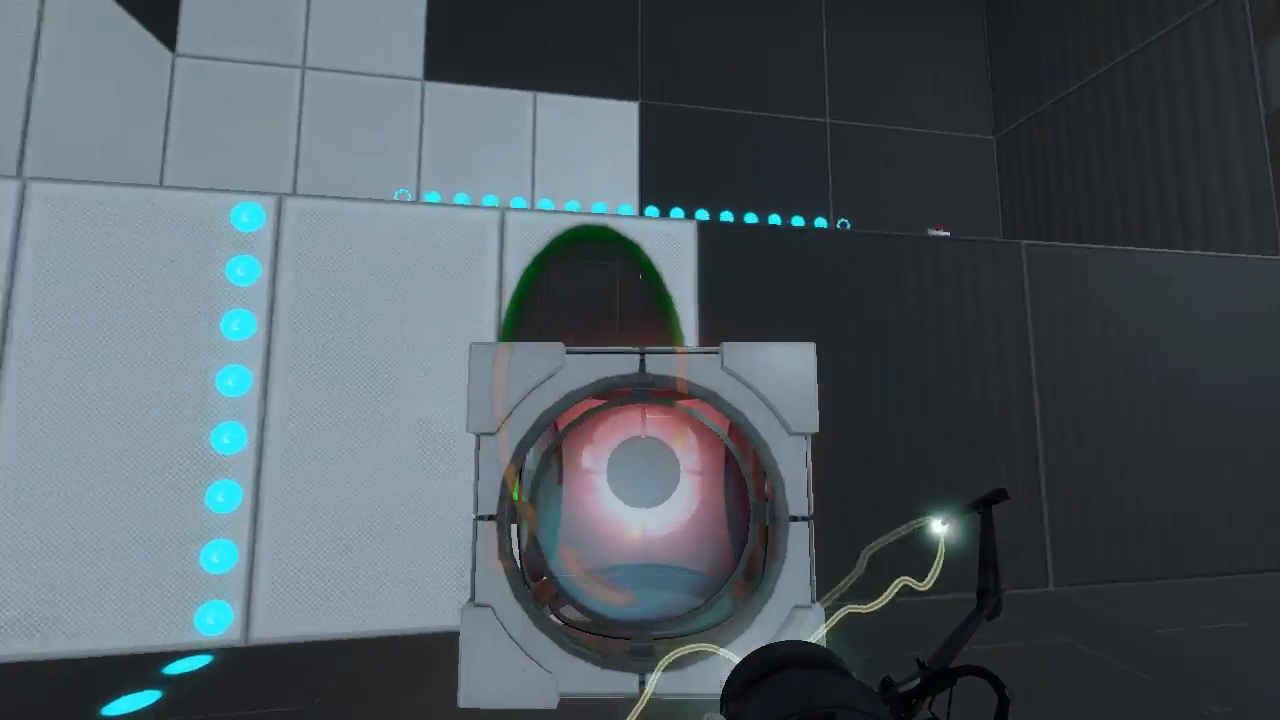
{"action": "mouse_move", "coordinate": [640, 360]}
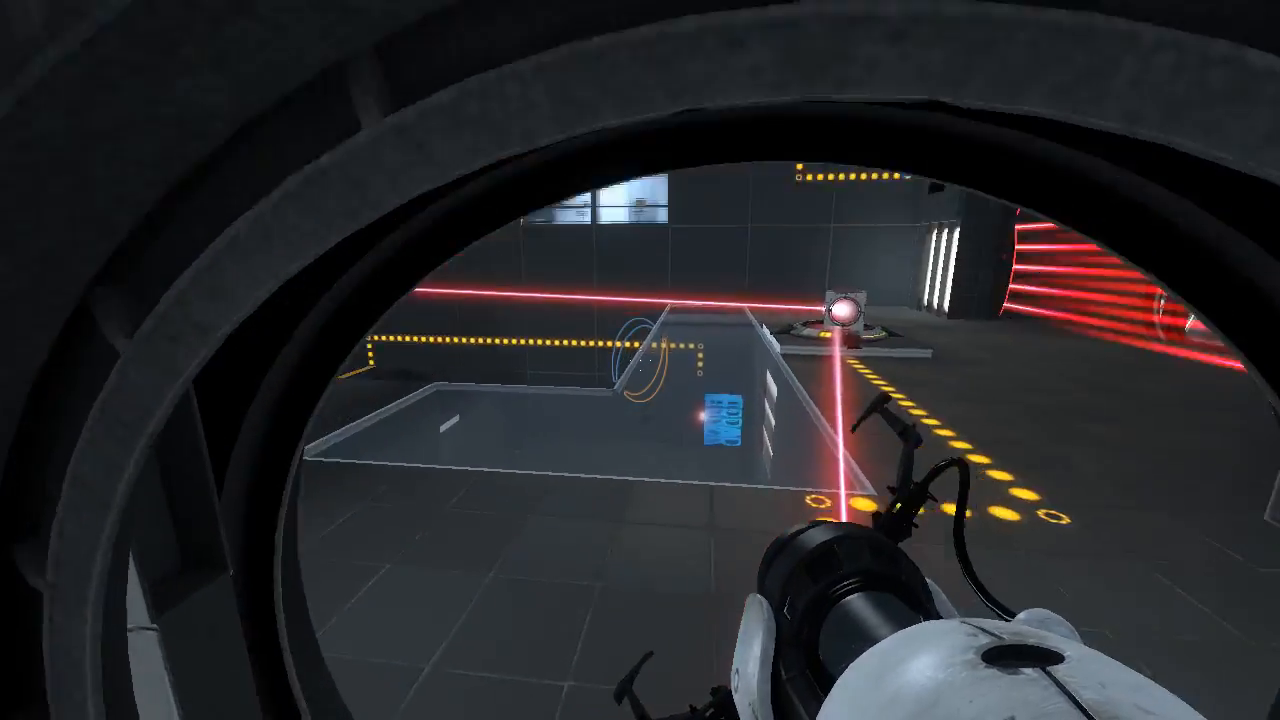
{"action": "mouse_move", "coordinate": [640, 360]}
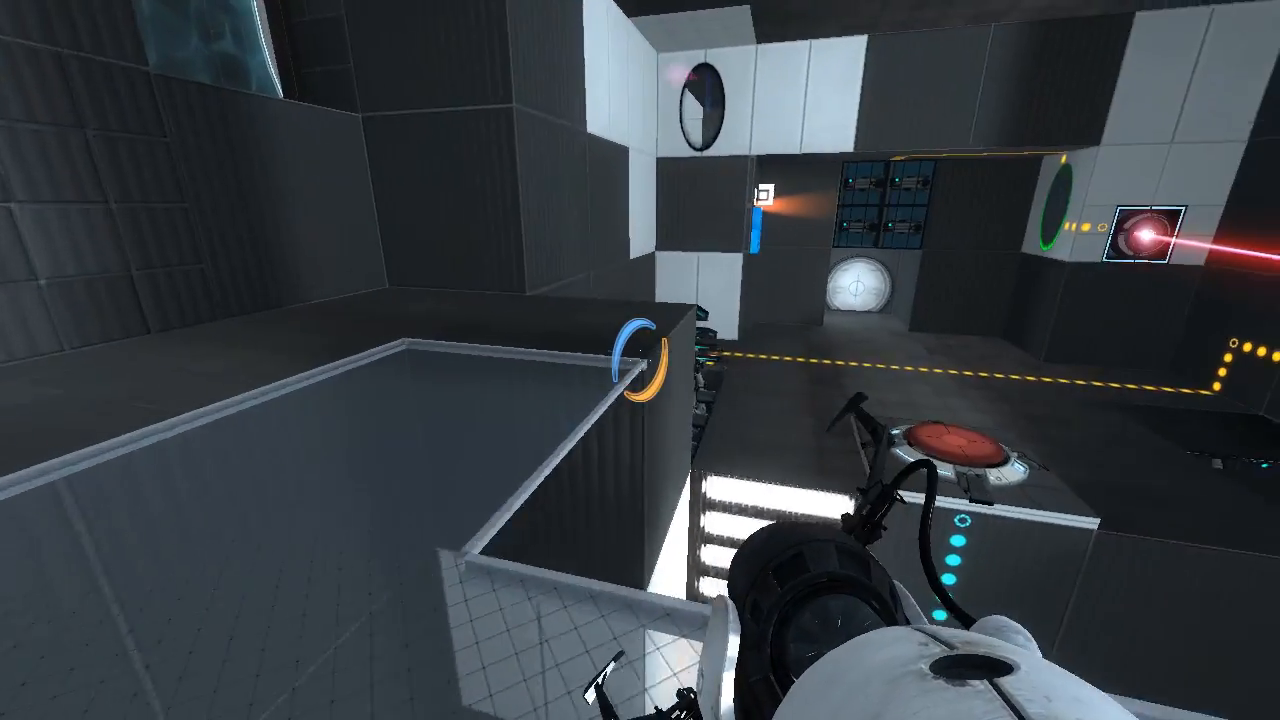
{"action": "mouse_move", "coordinate": [640, 360]}
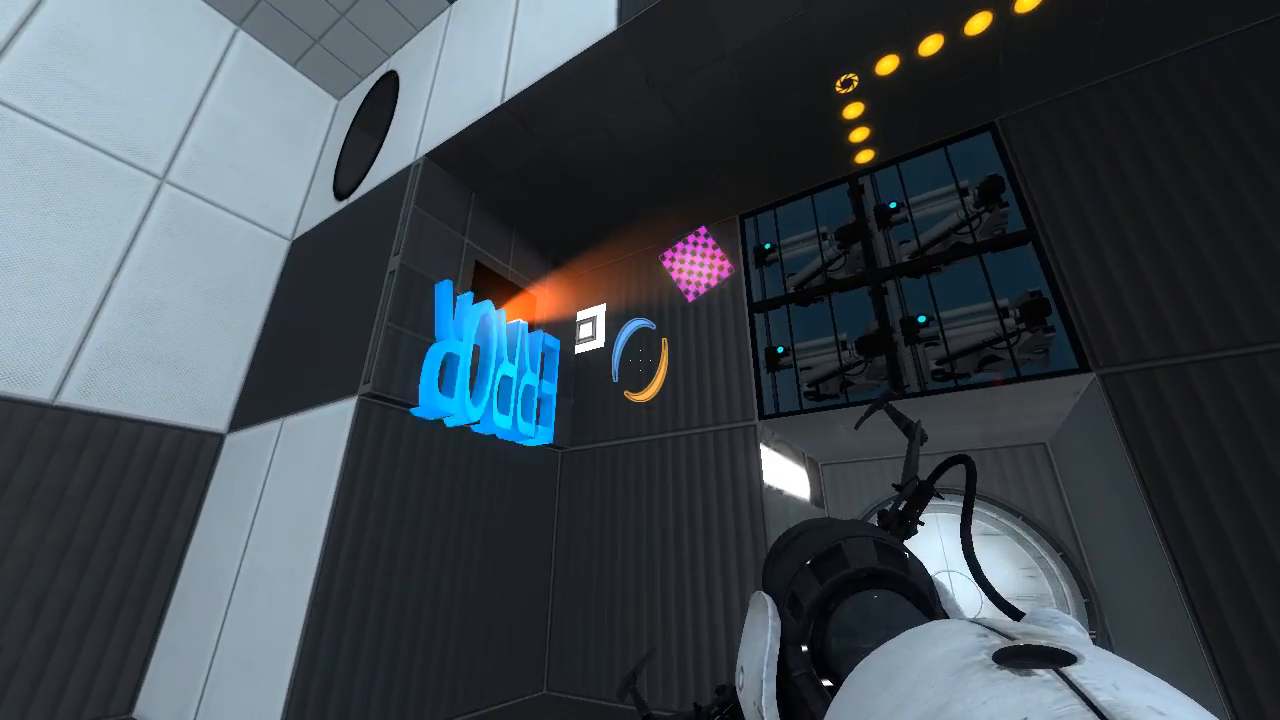
{"action": "mouse_move", "coordinate": [640, 360]}
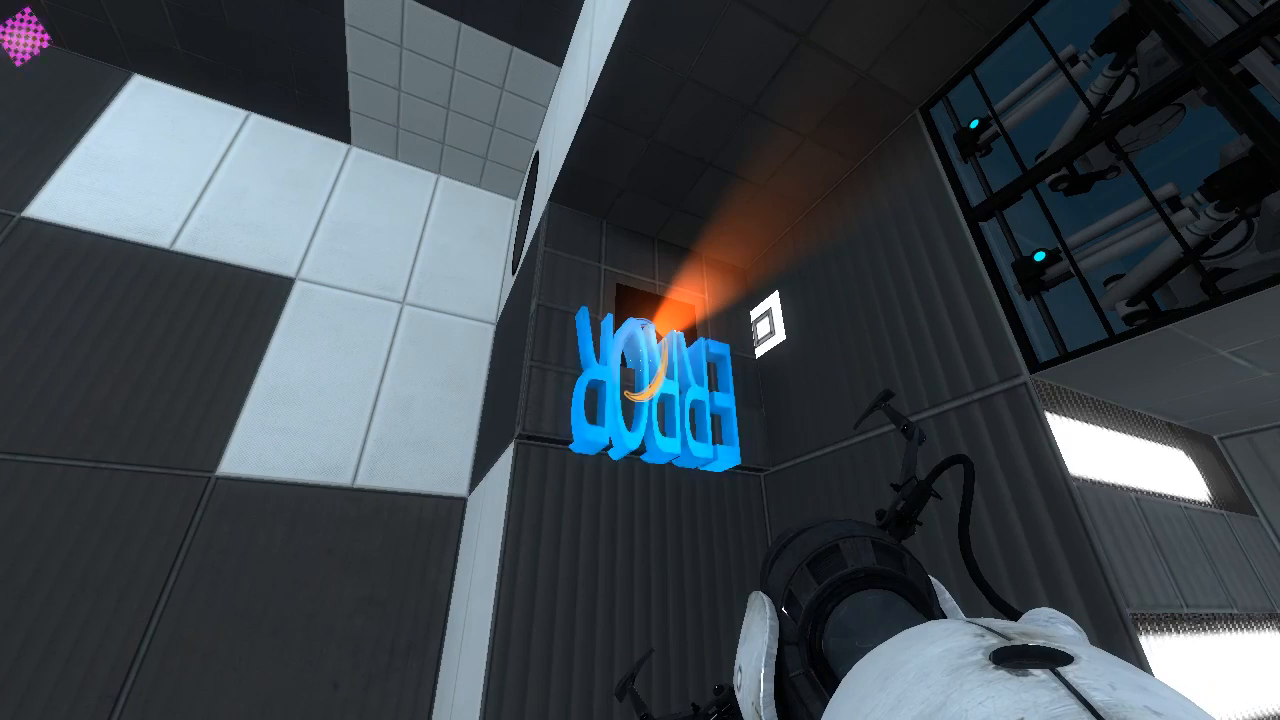
{"action": "mouse_move", "coordinate": [640, 360]}
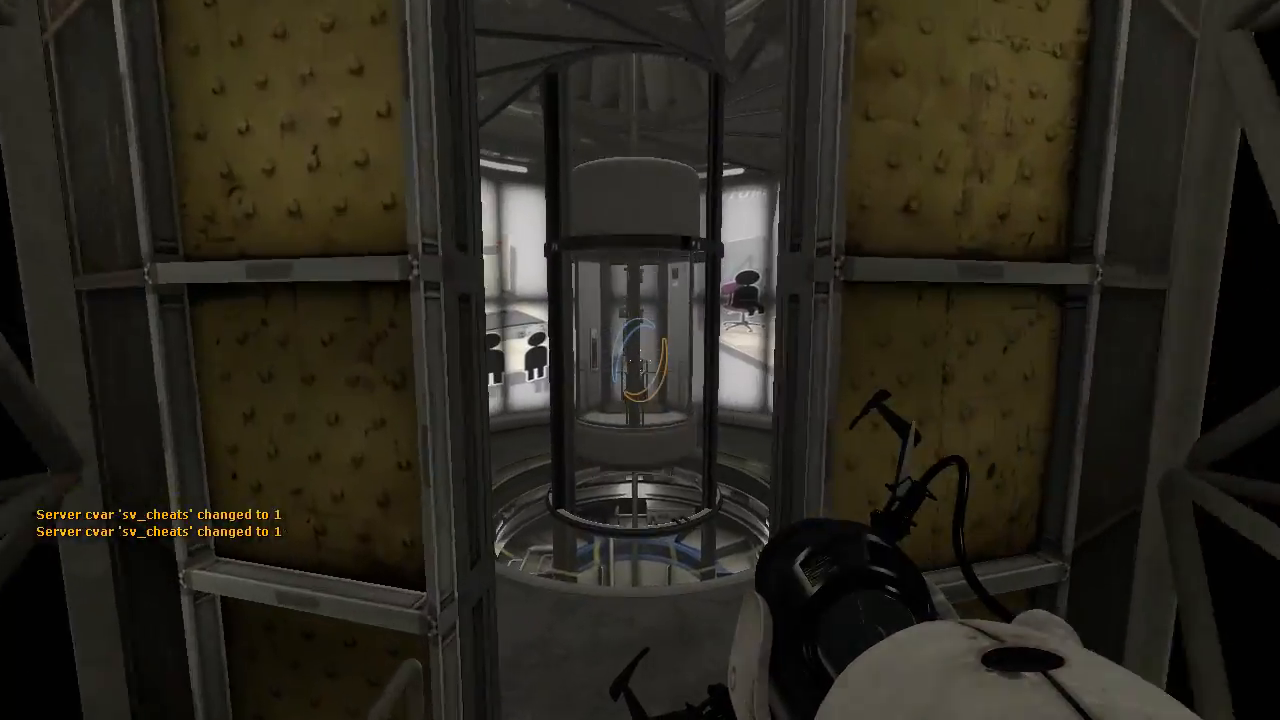
Choose Next Test Chamber on the Chamber 03 evaluation and walk down the corridor.
{"action": "key", "text": "w"}
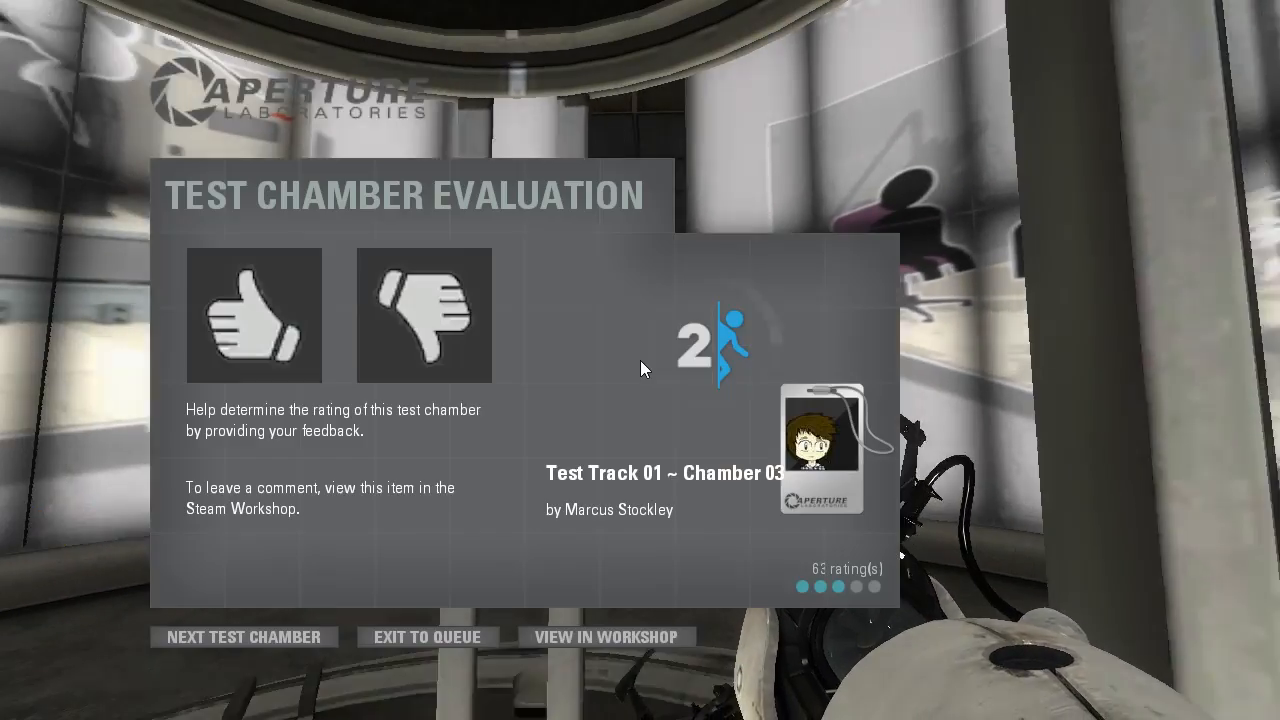
{"action": "left_click", "coordinate": [244, 636]}
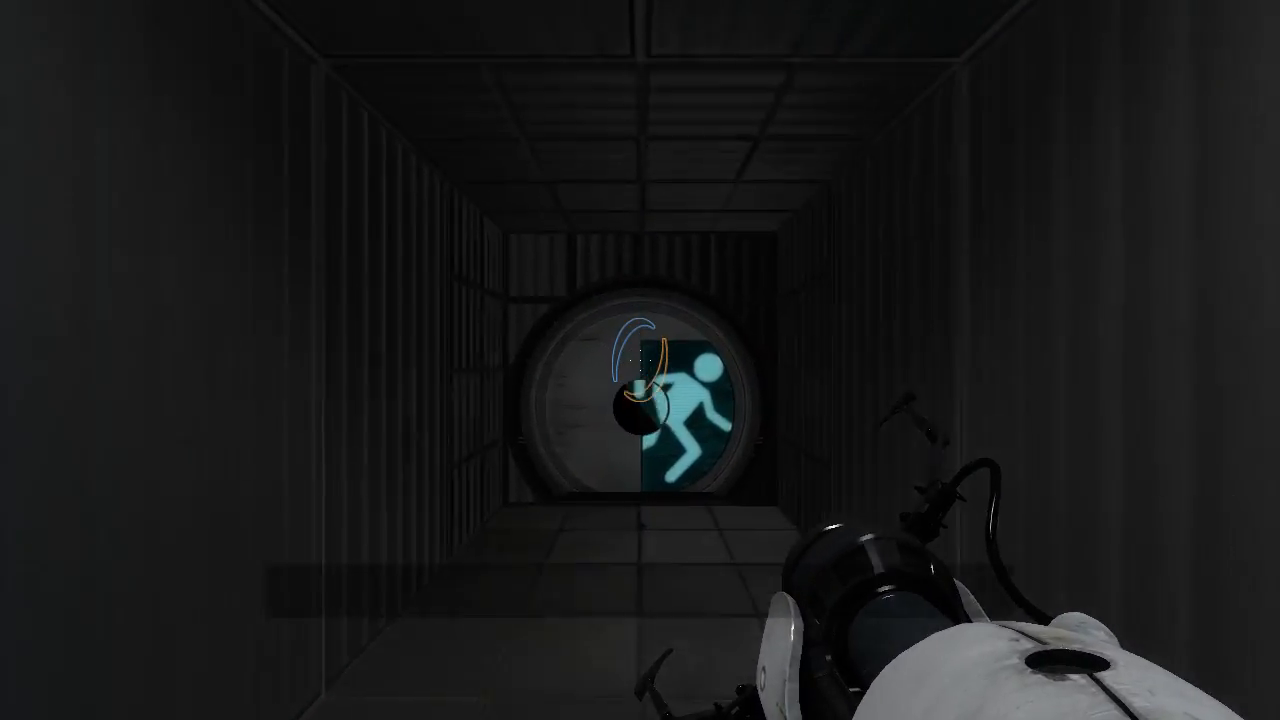
Walk in and place a portal on the white wall panel to reach the cube's ledge.
{"action": "key", "text": "w"}
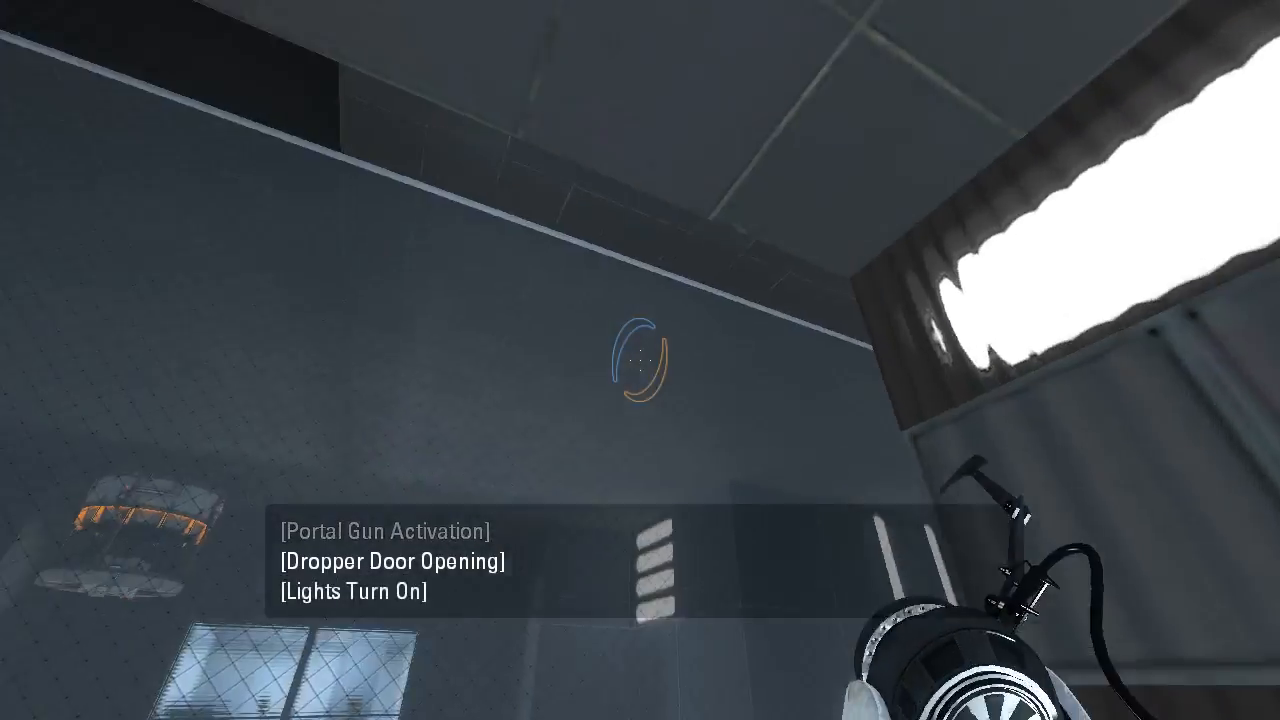
{"action": "mouse_move", "coordinate": [640, 360]}
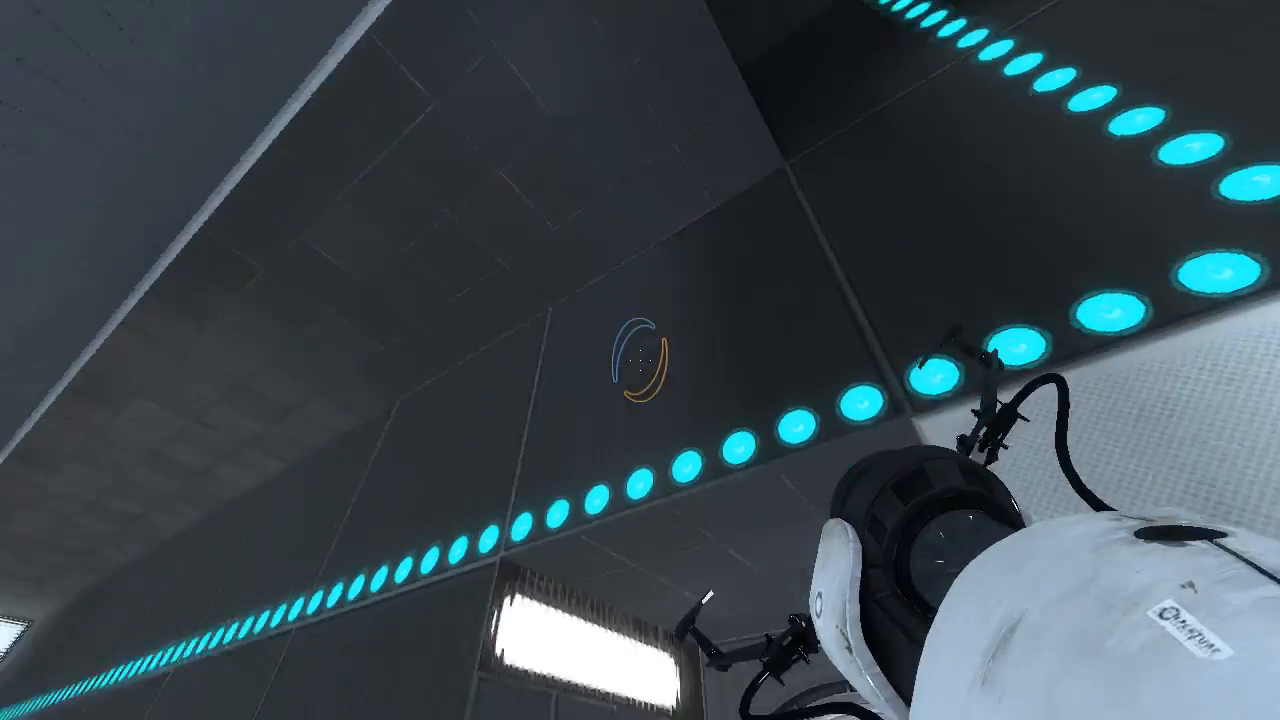
{"action": "mouse_move", "coordinate": [640, 360]}
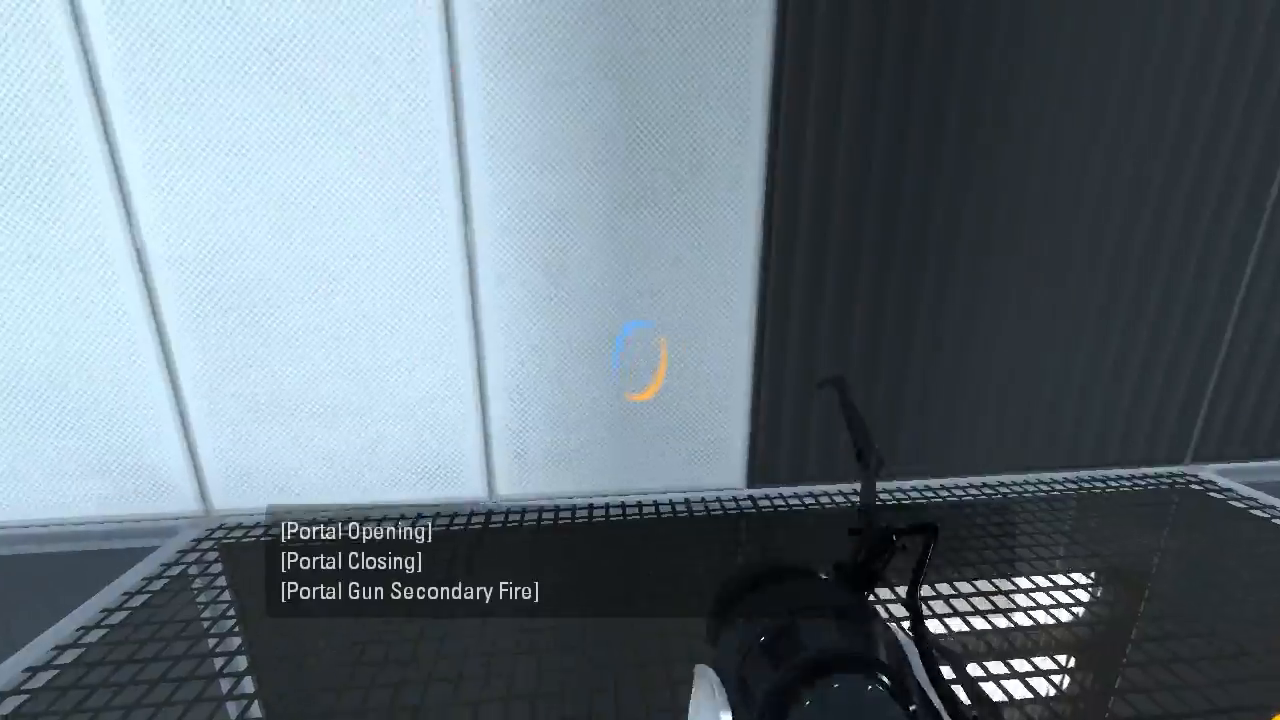
{"action": "left_click", "coordinate": [640, 360]}
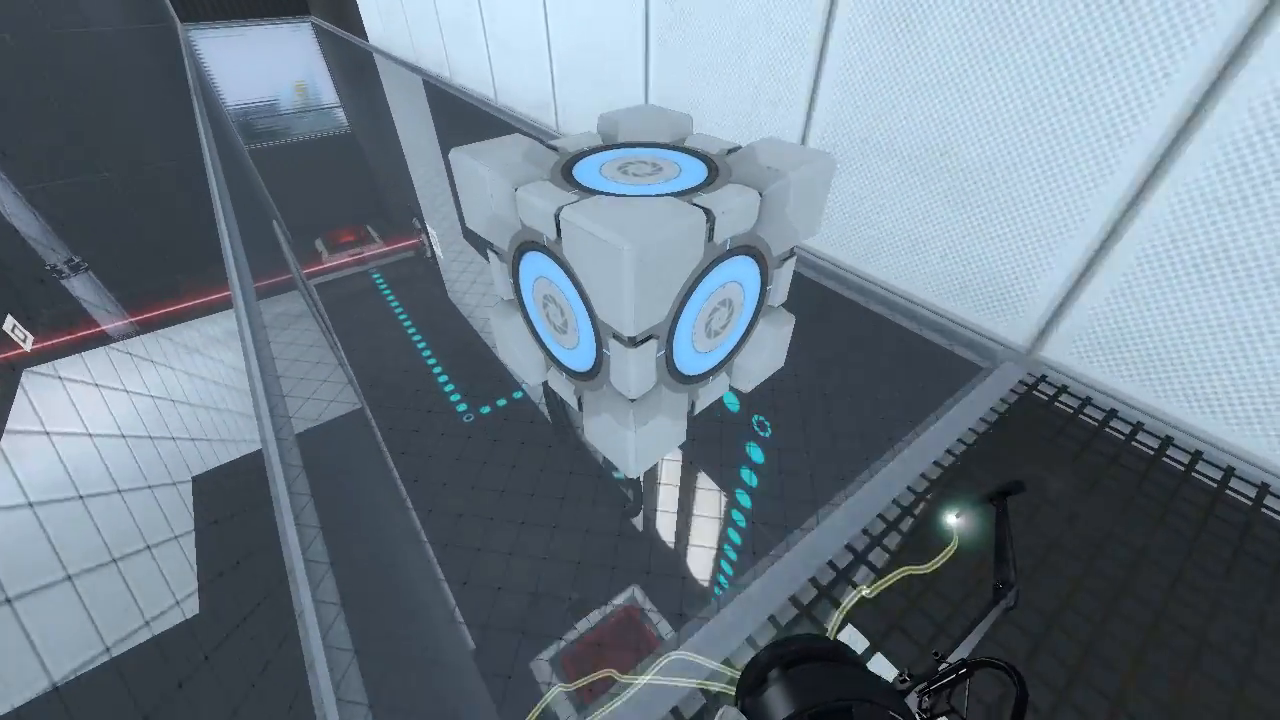
{"action": "mouse_move", "coordinate": [640, 360]}
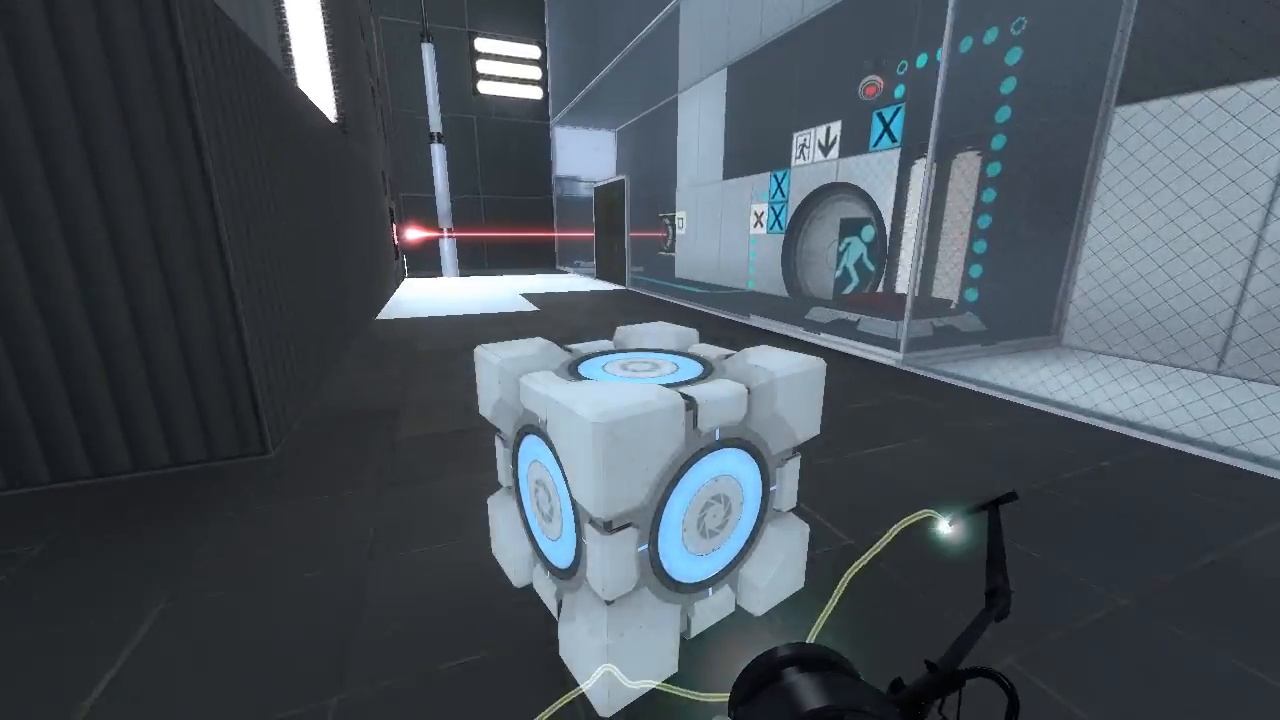
{"action": "mouse_move", "coordinate": [640, 360]}
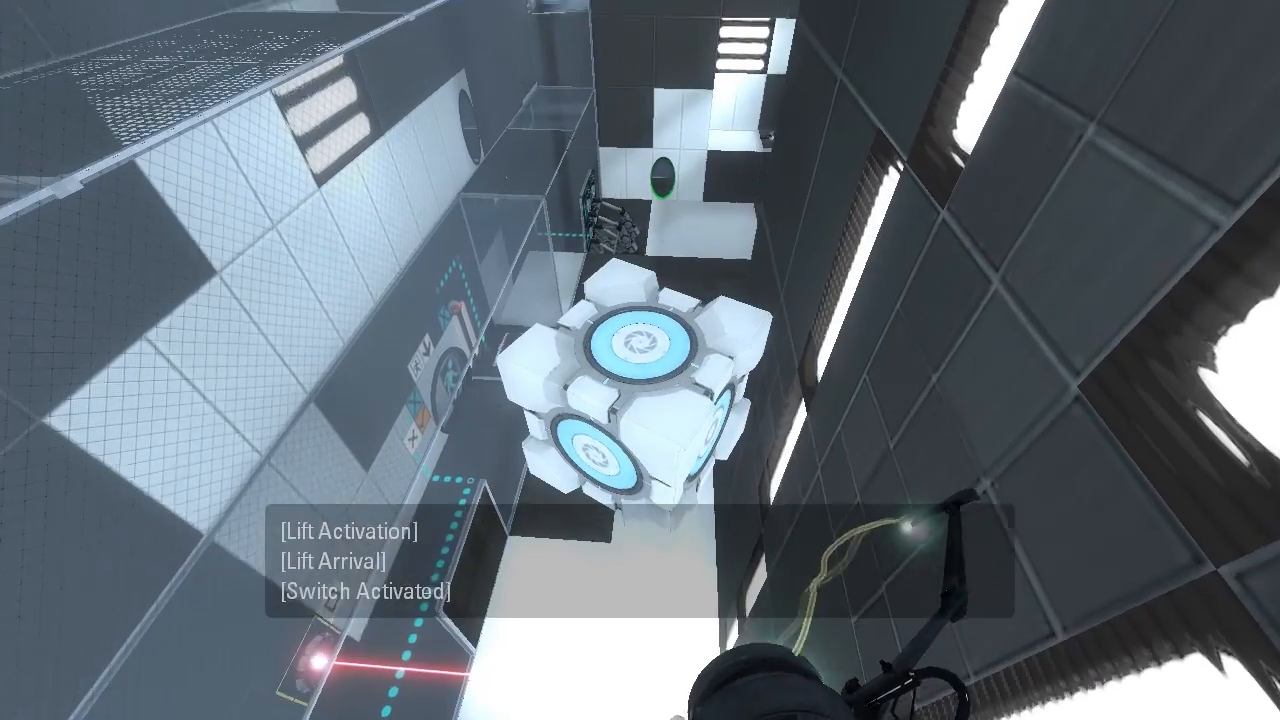
{"action": "mouse_move", "coordinate": [640, 360]}
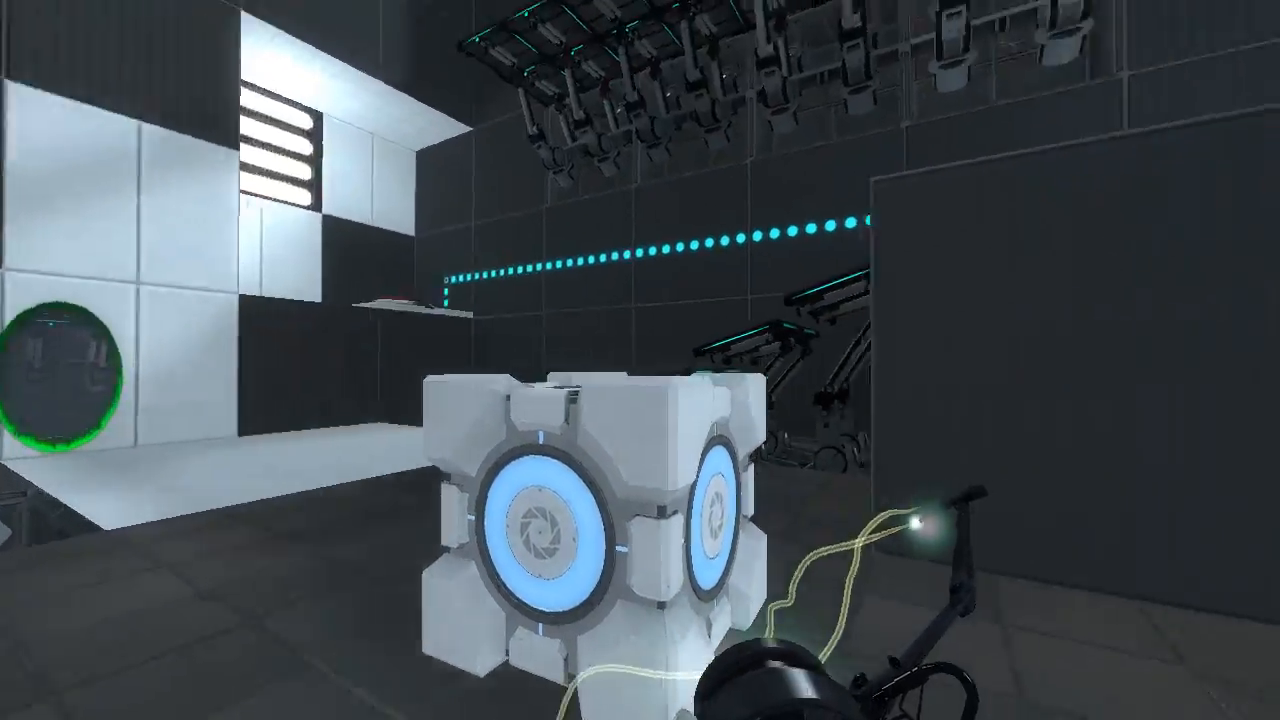
{"action": "mouse_move", "coordinate": [640, 360]}
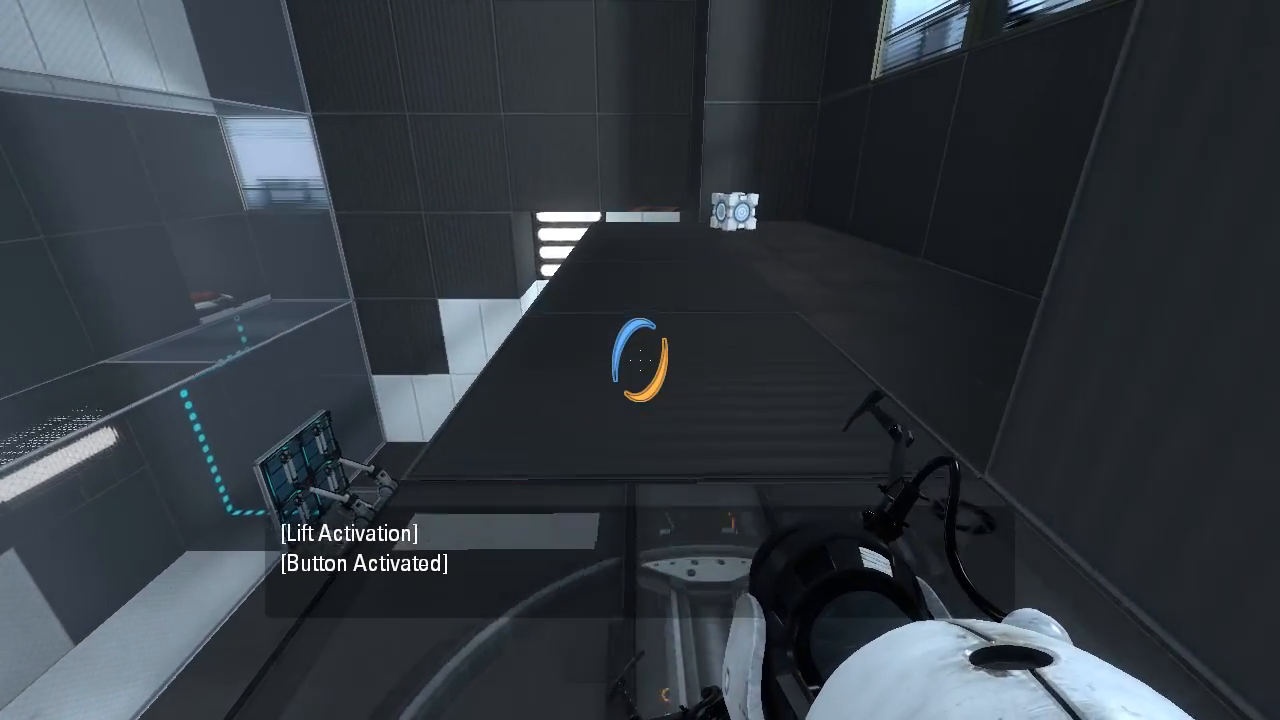
{"action": "mouse_move", "coordinate": [640, 360]}
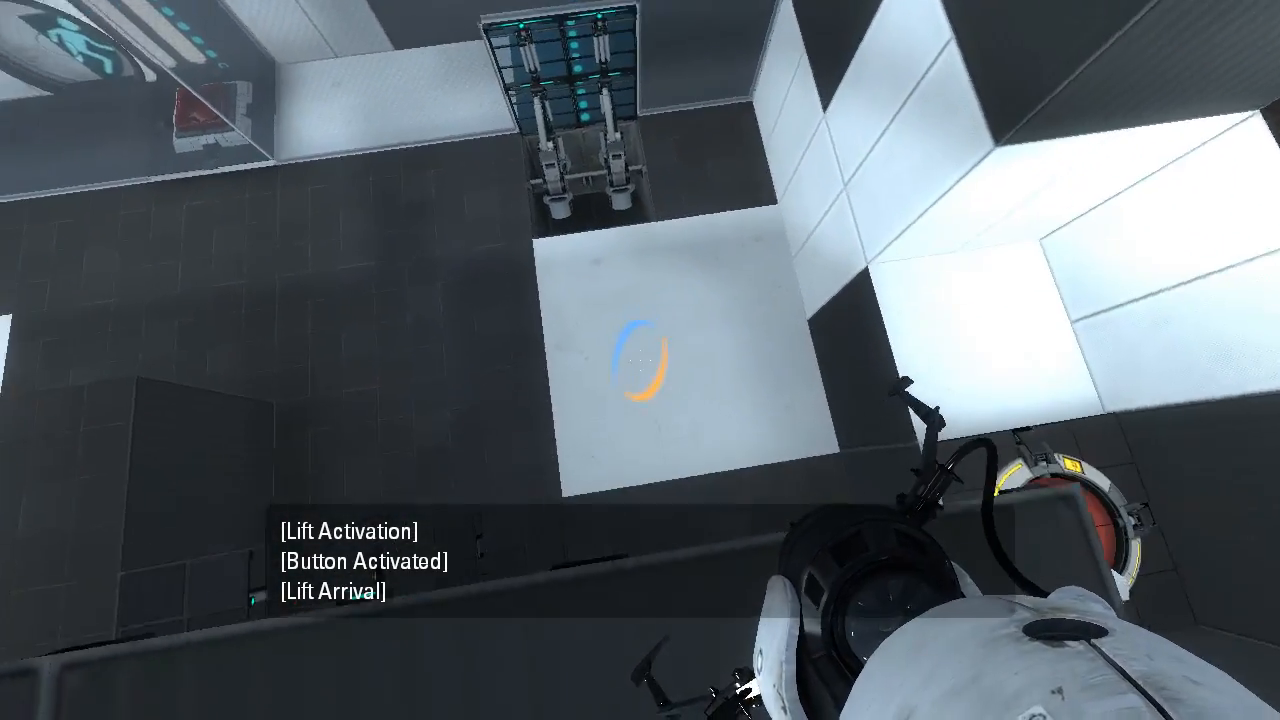
{"action": "mouse_move", "coordinate": [640, 360]}
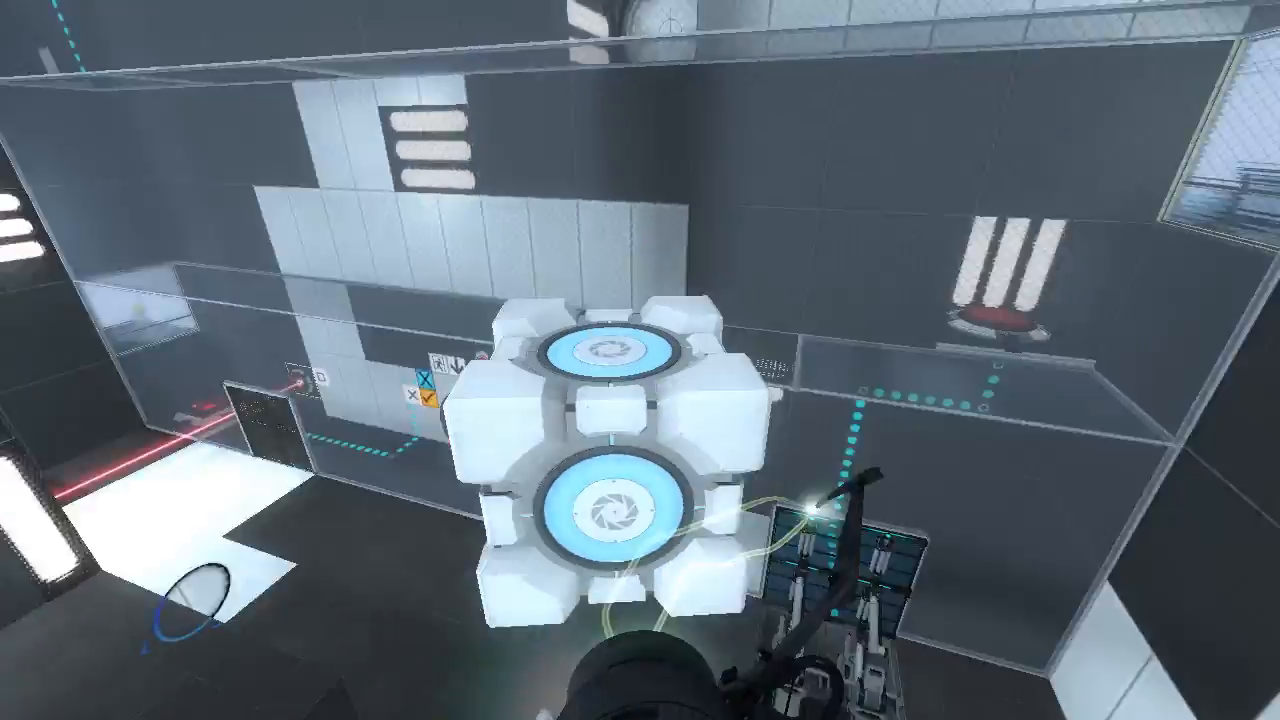
{"action": "mouse_move", "coordinate": [640, 360]}
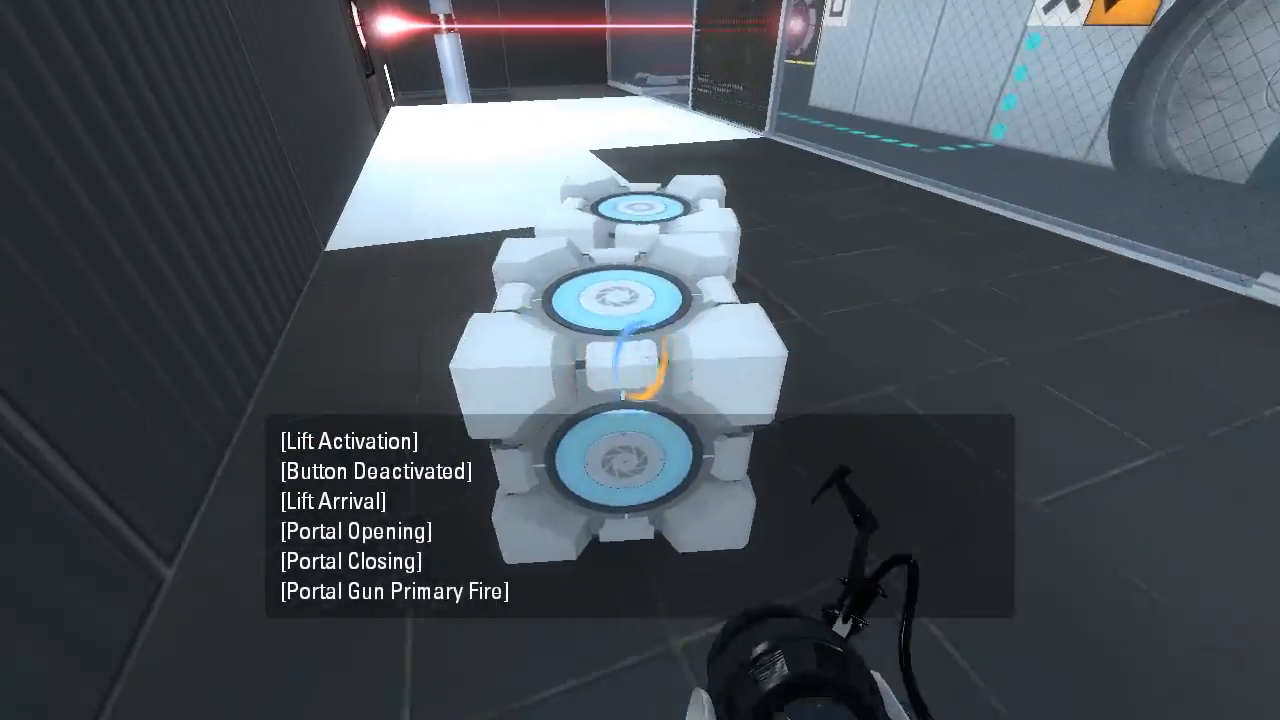
{"action": "mouse_move", "coordinate": [640, 360]}
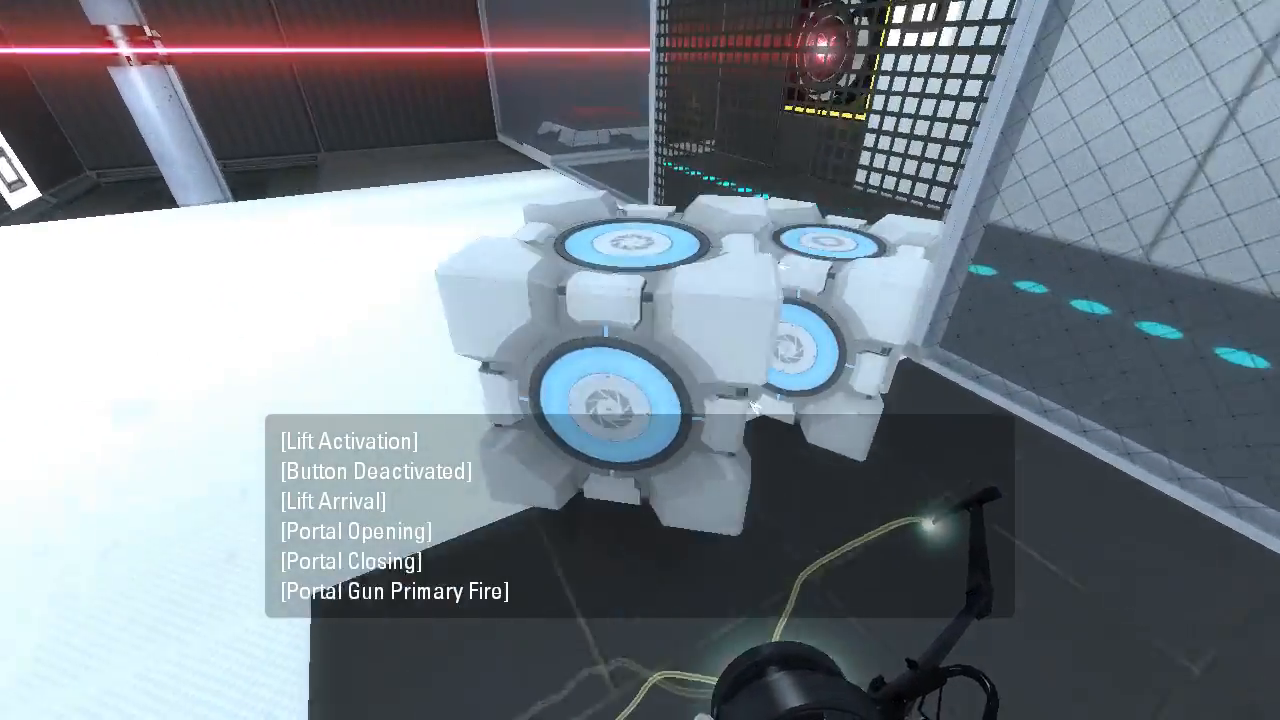
Fire a portal toward the exit with the laser node and button active.
{"action": "left_click", "coordinate": [640, 360]}
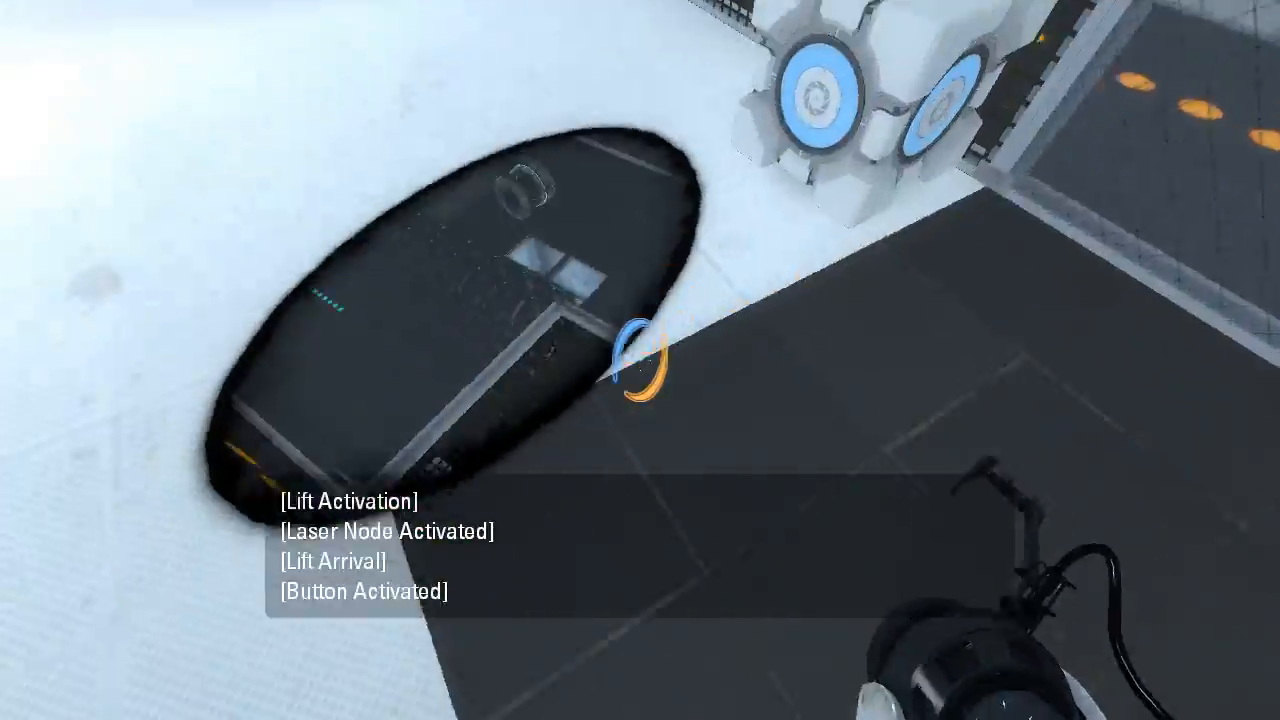
{"action": "mouse_move", "coordinate": [640, 360]}
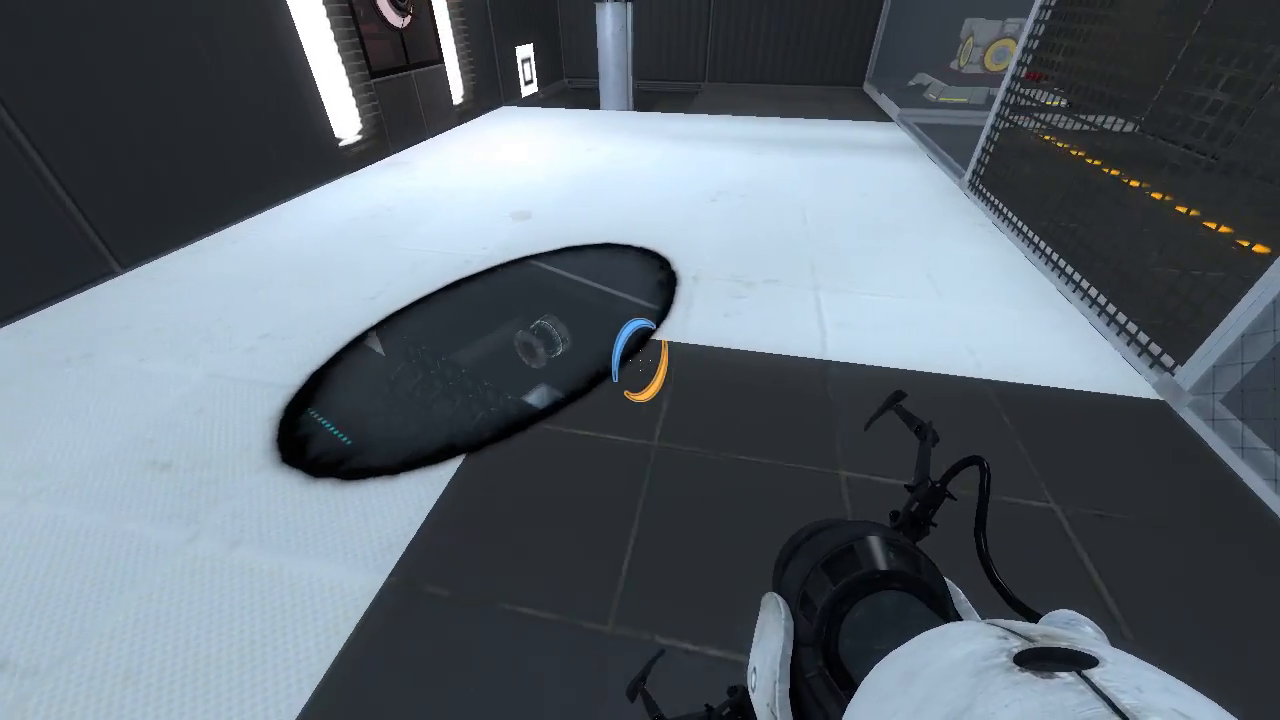
{"action": "mouse_move", "coordinate": [640, 360]}
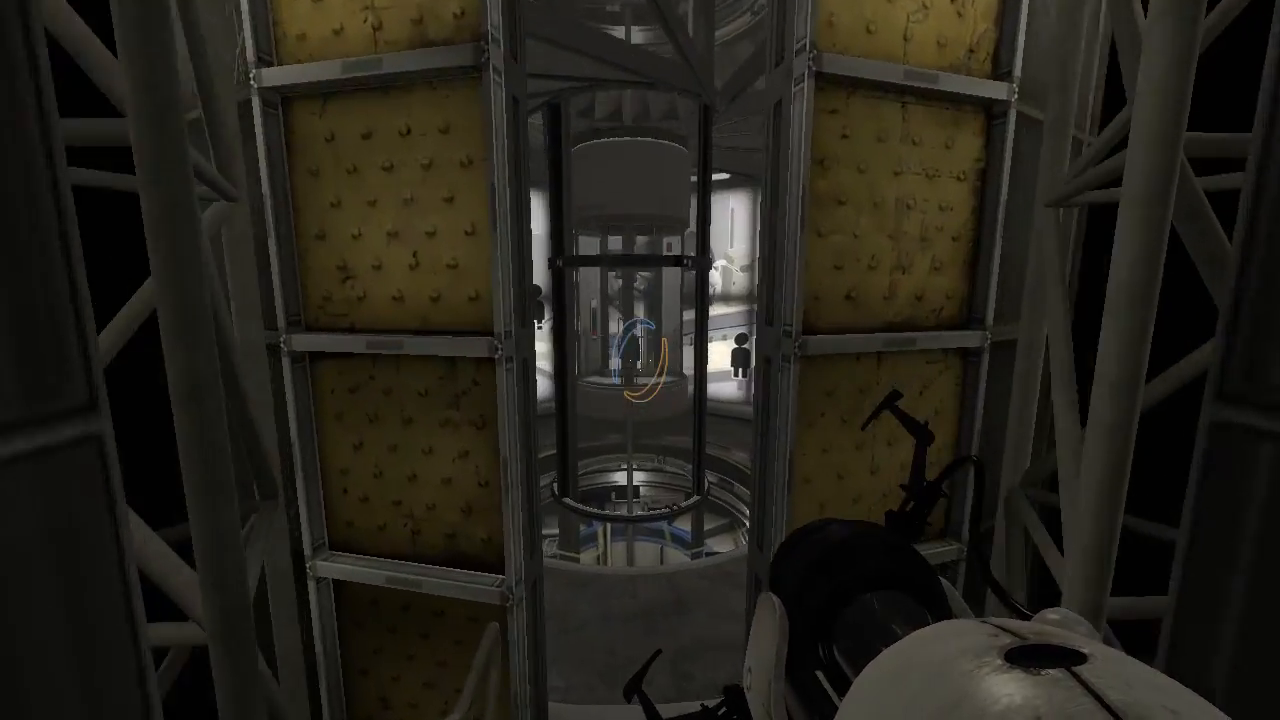
{"action": "mouse_move", "coordinate": [640, 360]}
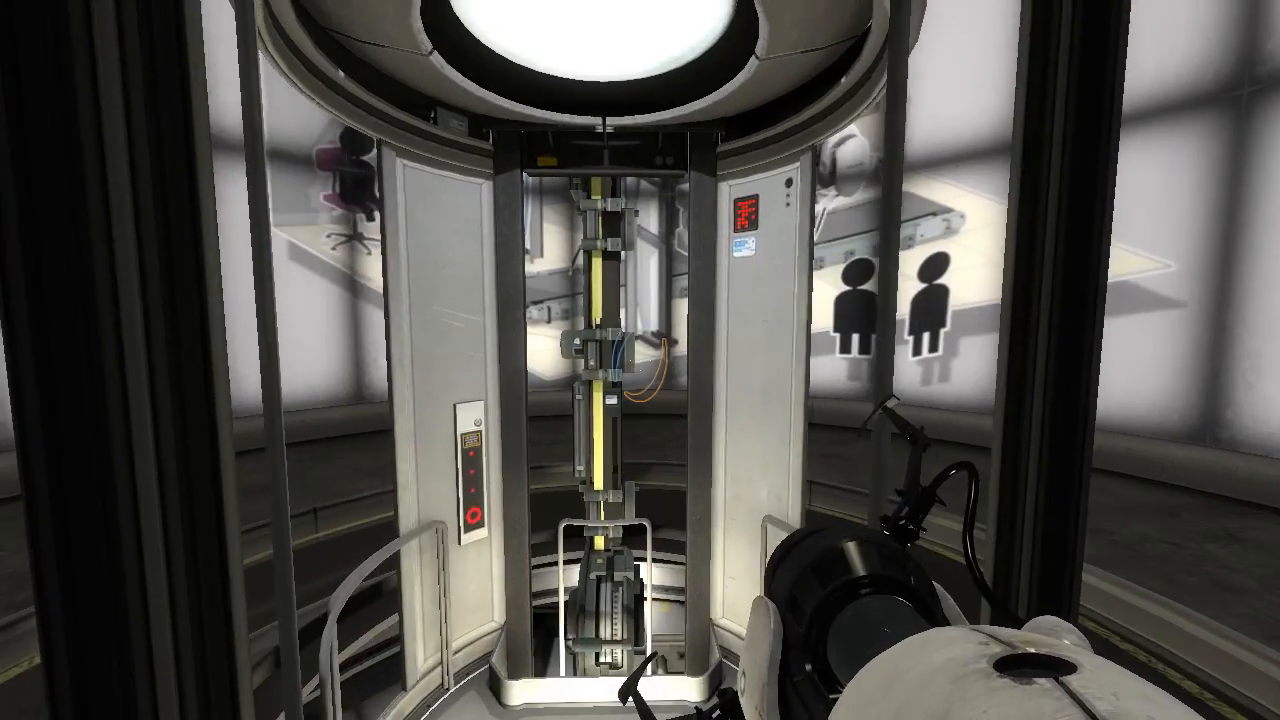